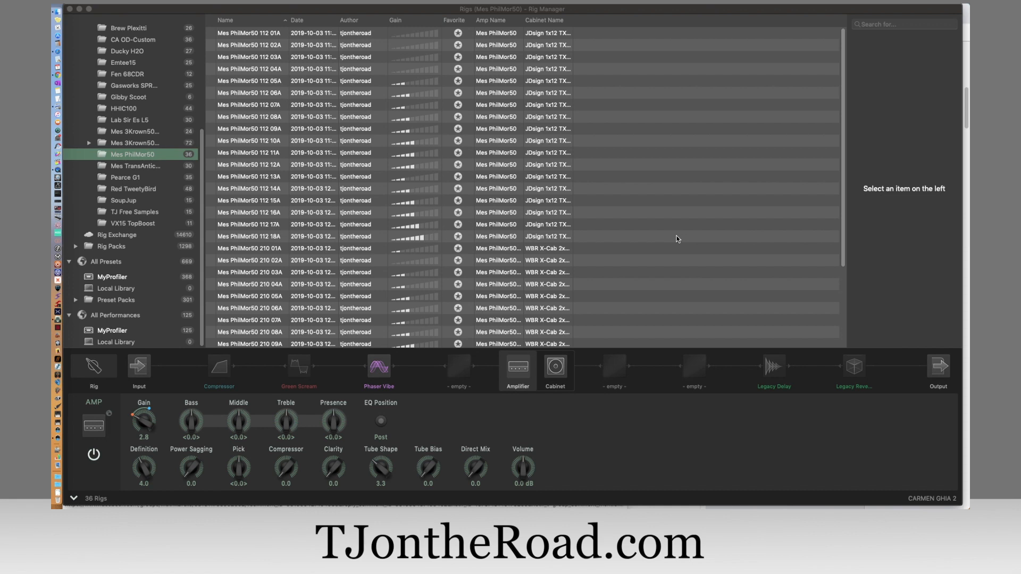
mouse_move(643, 199)
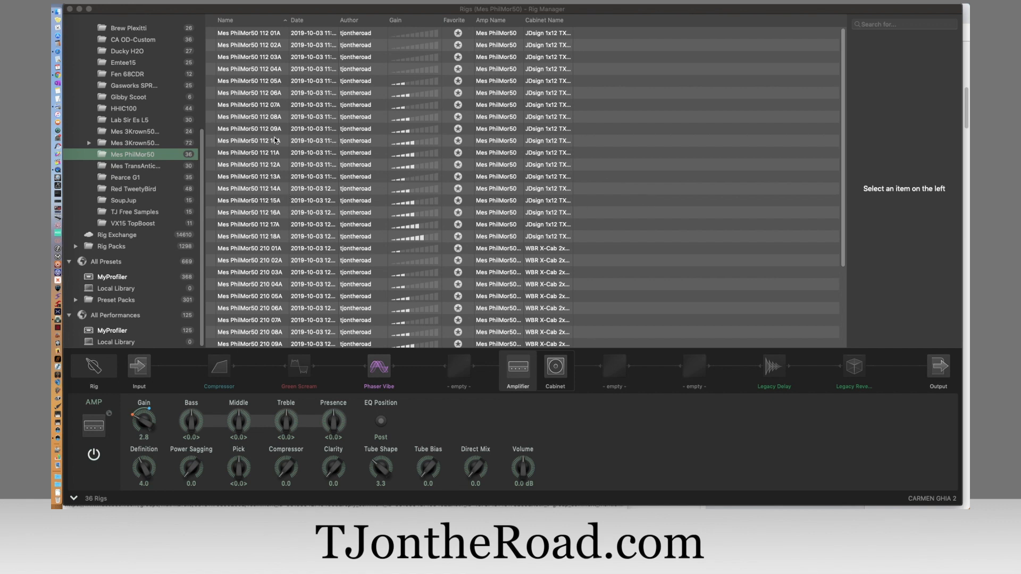
mouse_move(473, 432)
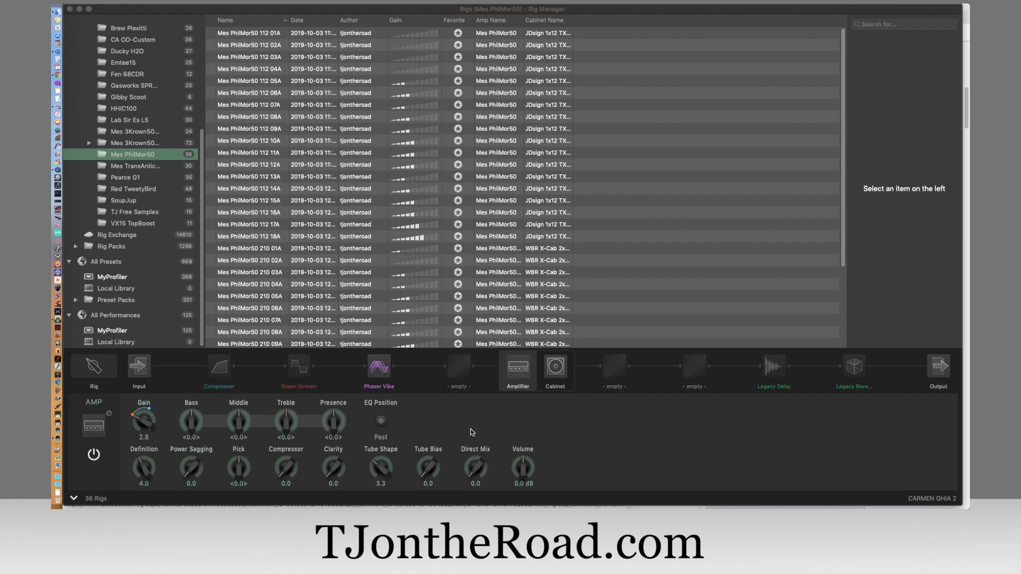
mouse_move(561, 300)
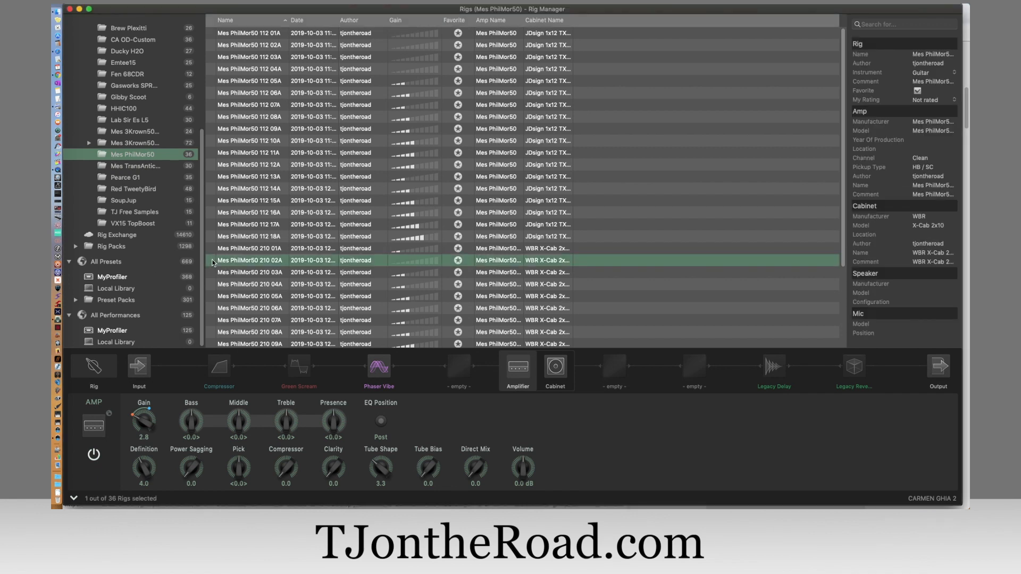
Load rig Mes PhilMor50 210 02A and show its switched-off Green Scream stomp.
left_click(248, 259)
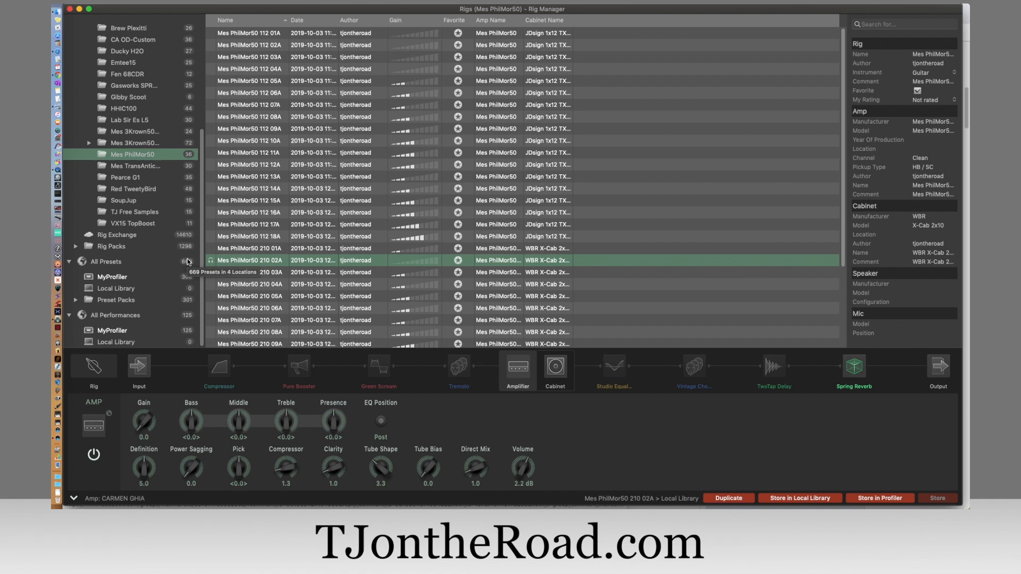
mouse_move(735, 457)
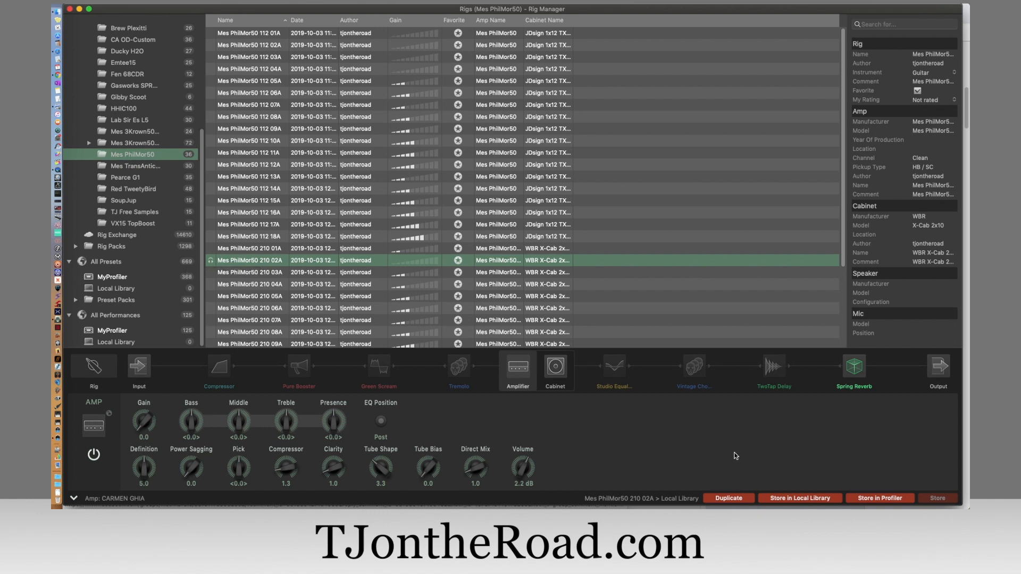
mouse_move(385, 428)
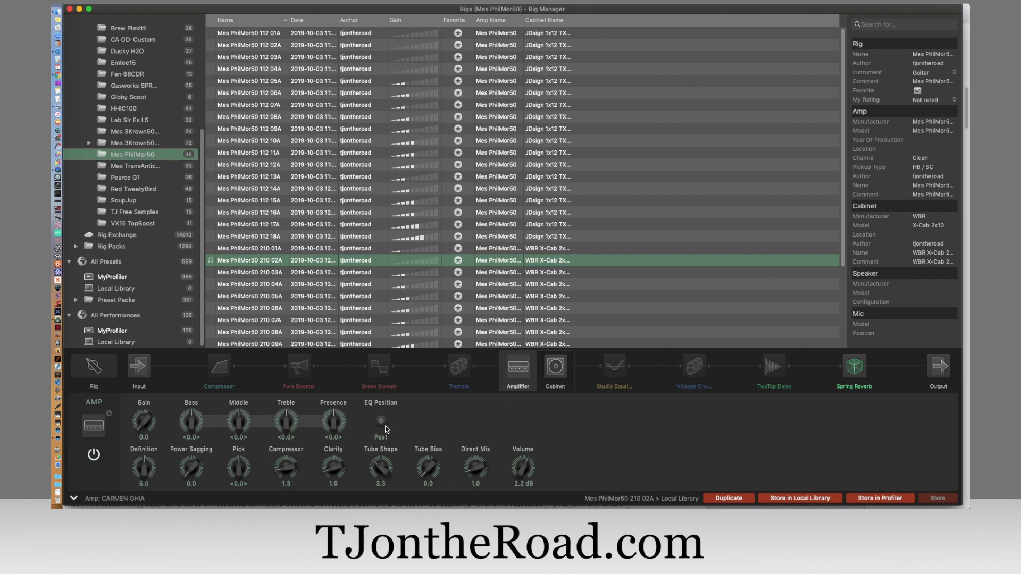
left_click(379, 370)
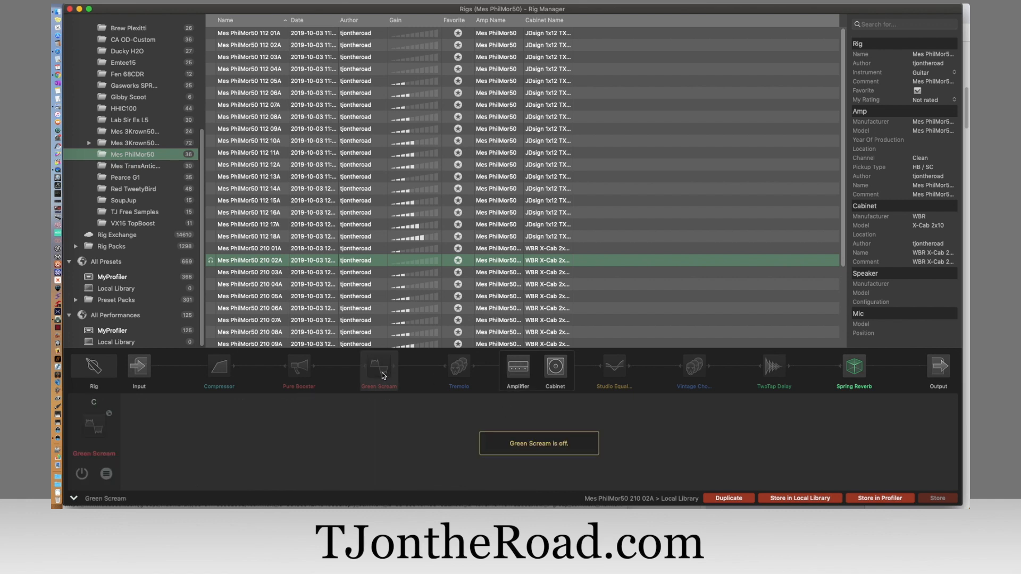
mouse_move(380, 374)
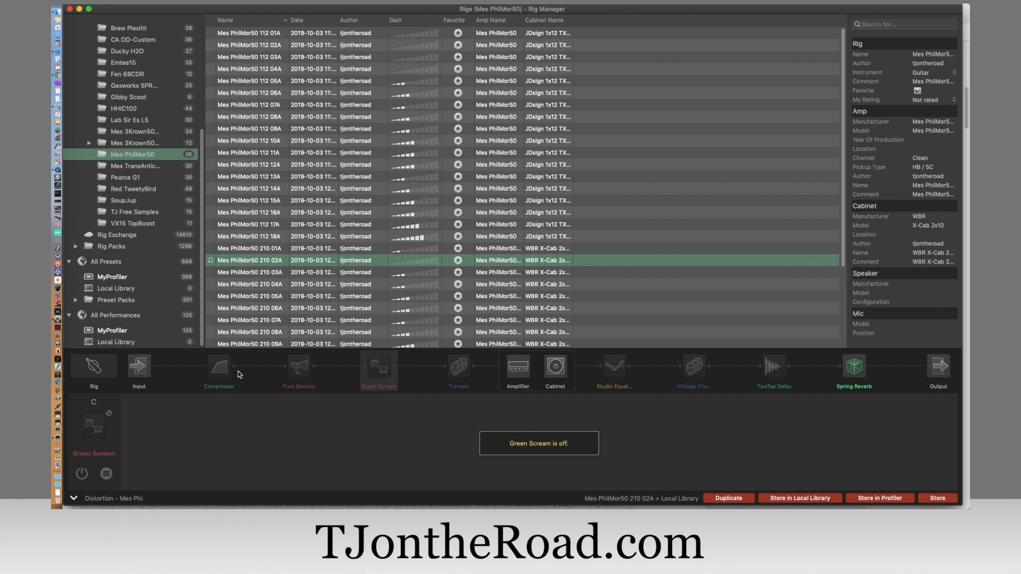
mouse_move(54, 358)
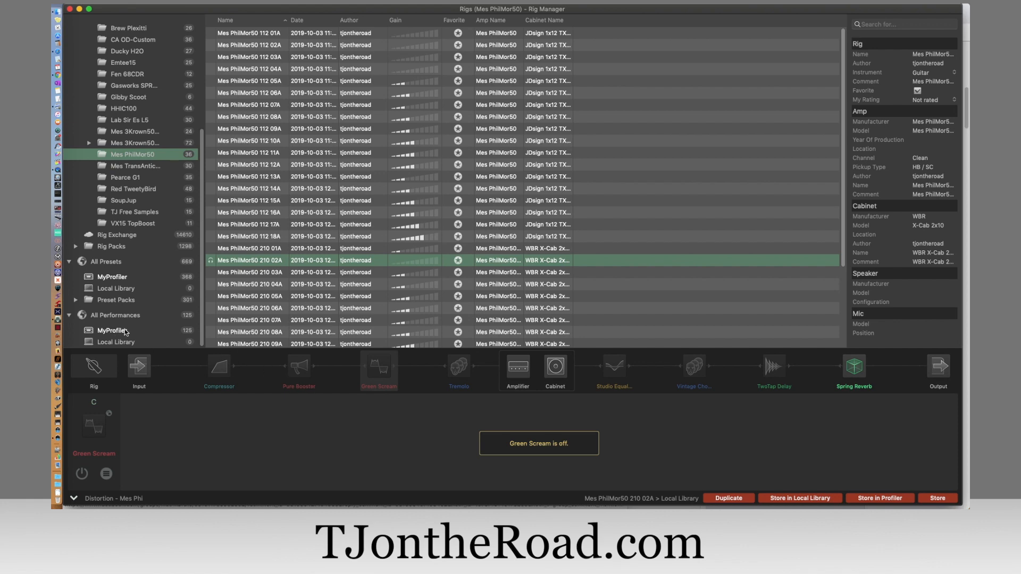
From MyProfiler presets sorted by category, load the 2Touch Wah preset into the Green Scream slot.
left_click(112, 330)
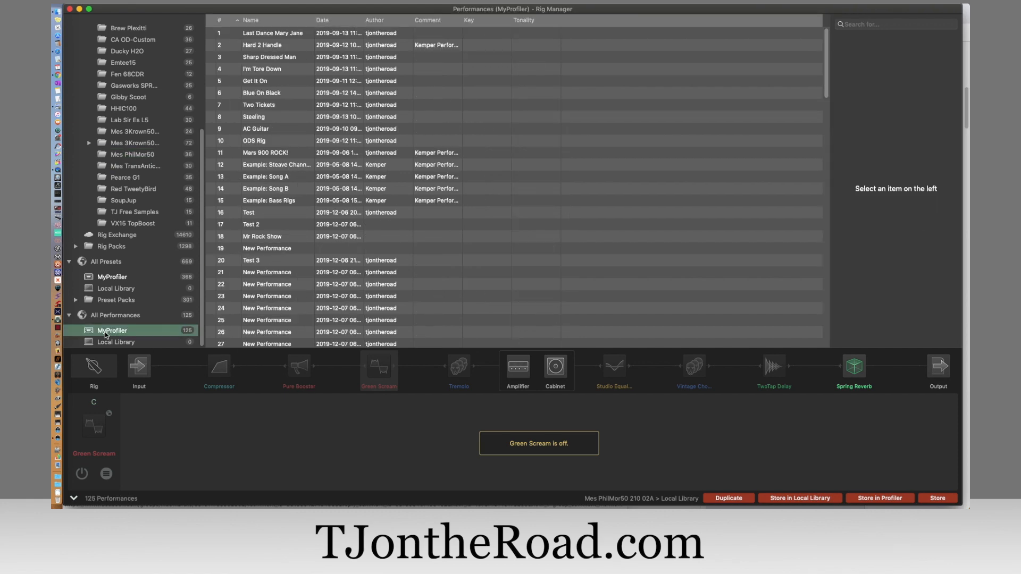
left_click(112, 276)
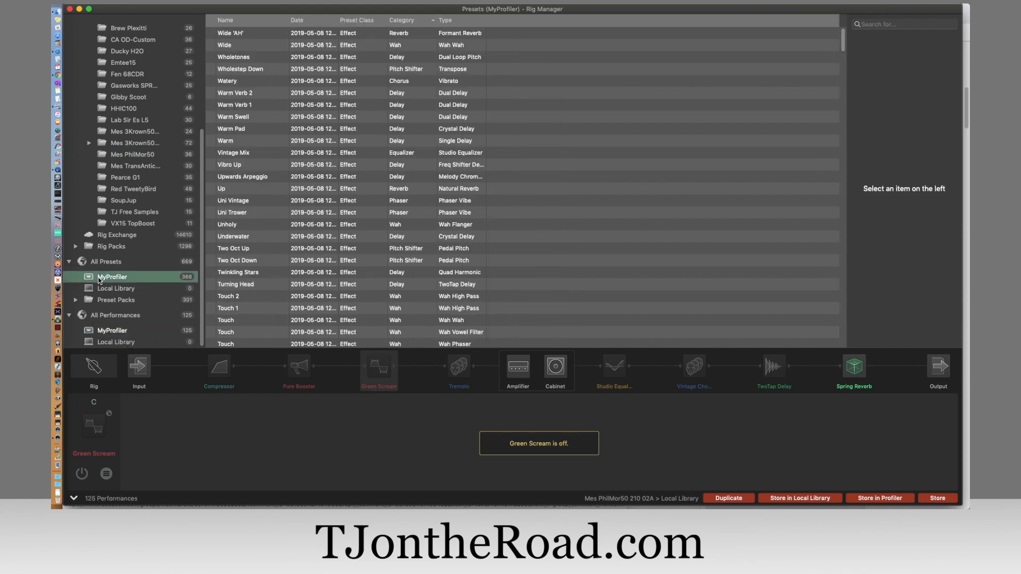
left_click(112, 276)
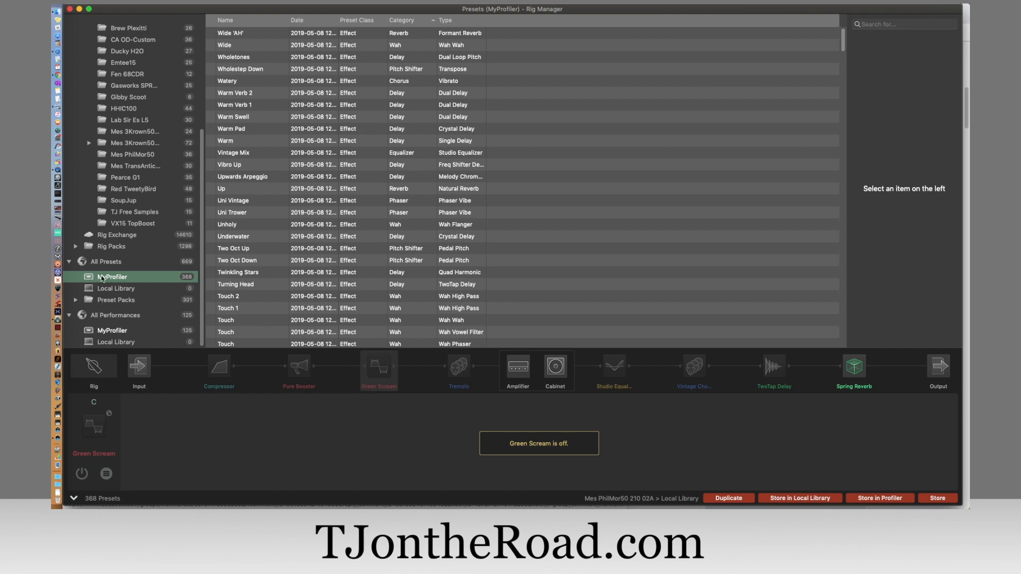
mouse_move(274, 196)
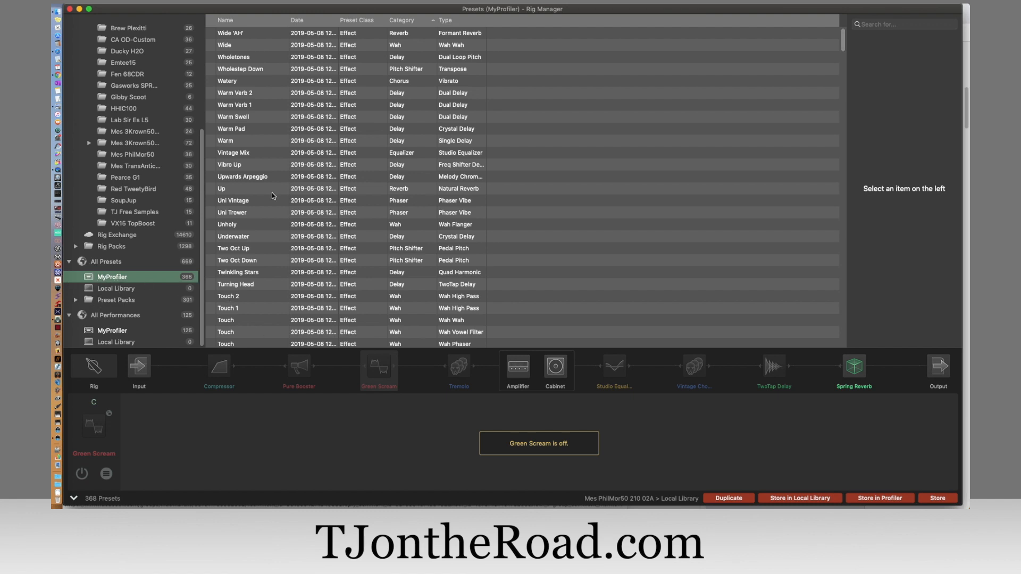
left_click(401, 21)
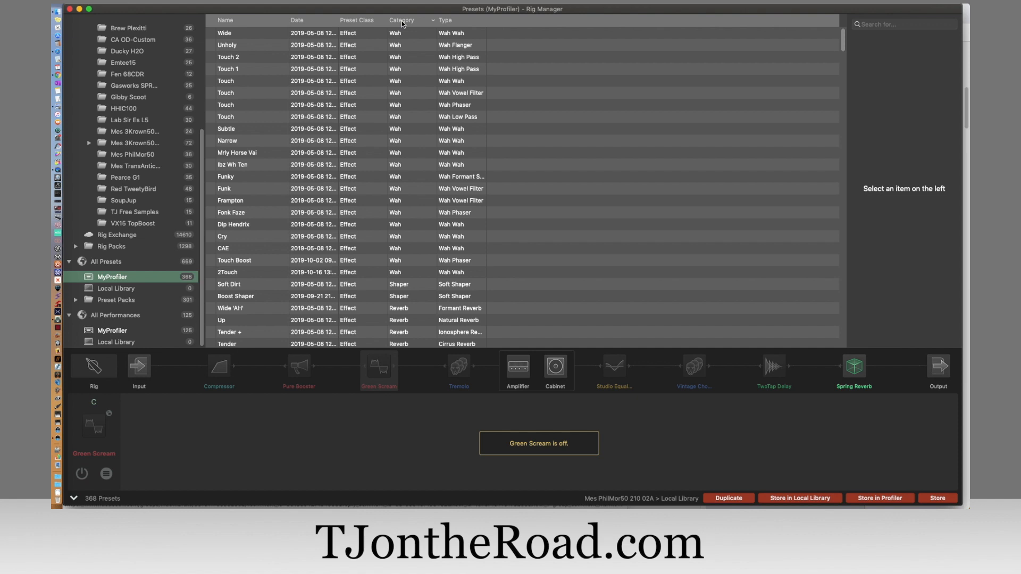
mouse_move(415, 199)
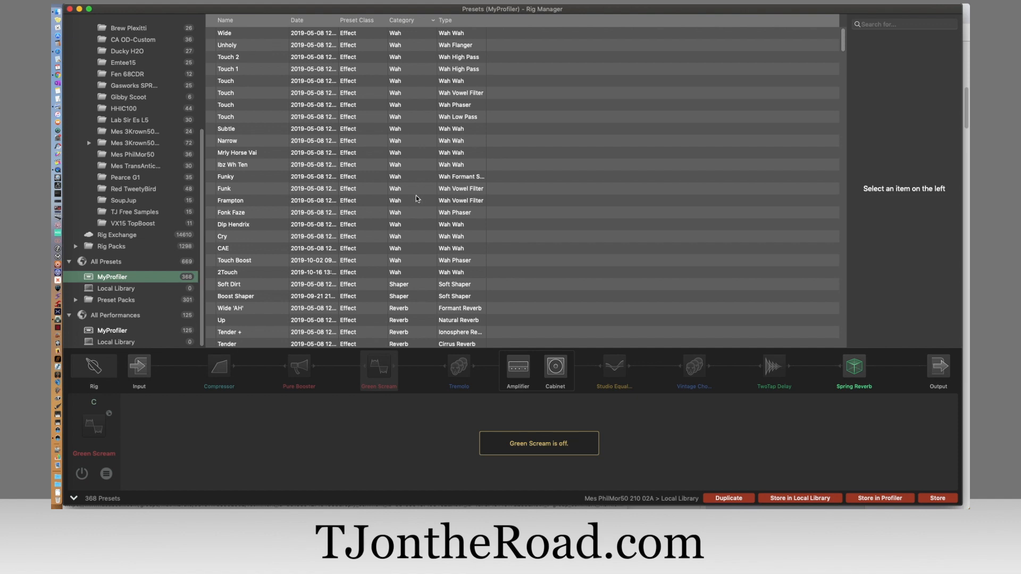
mouse_move(408, 244)
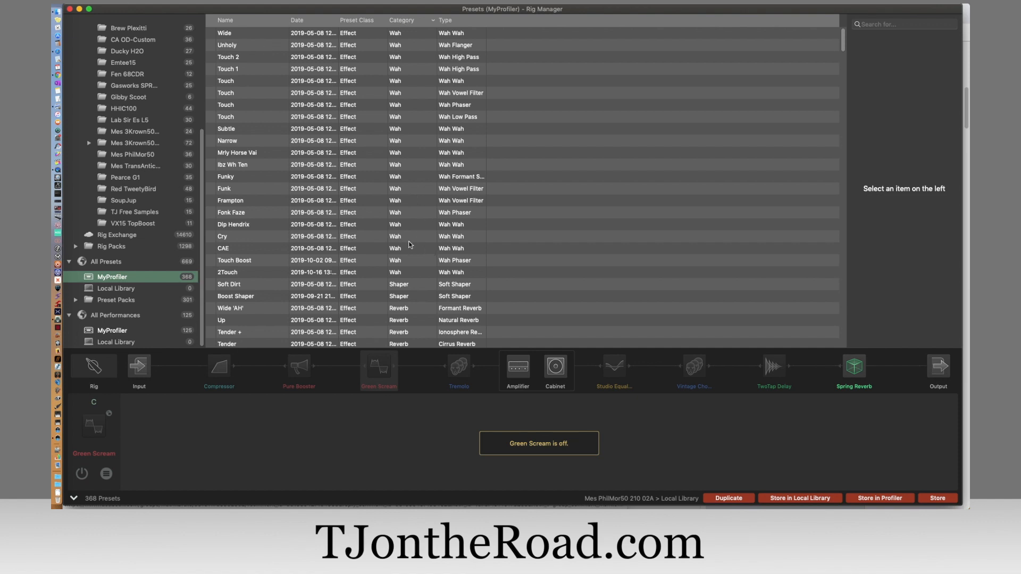
left_click(228, 272)
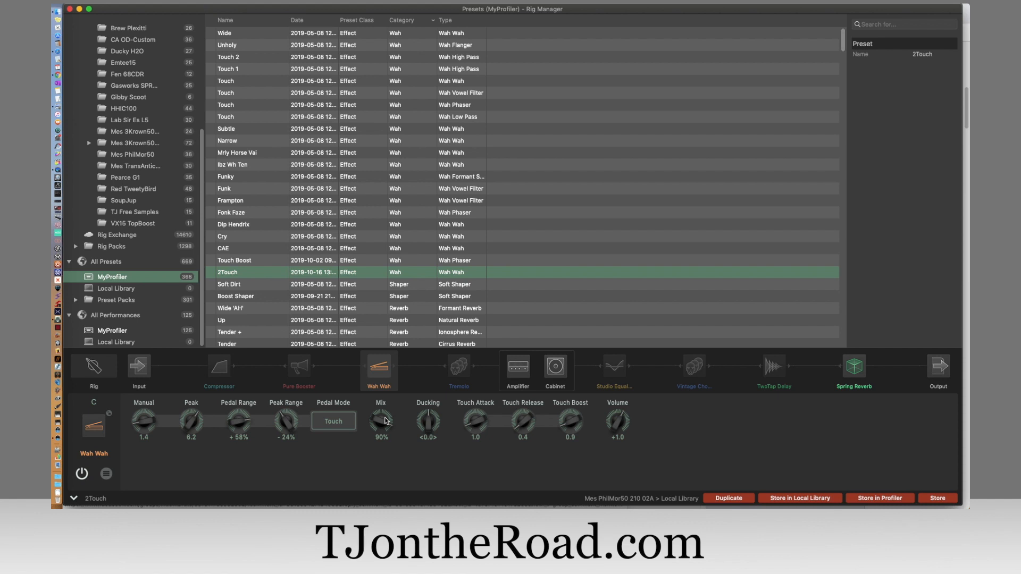
mouse_move(521, 376)
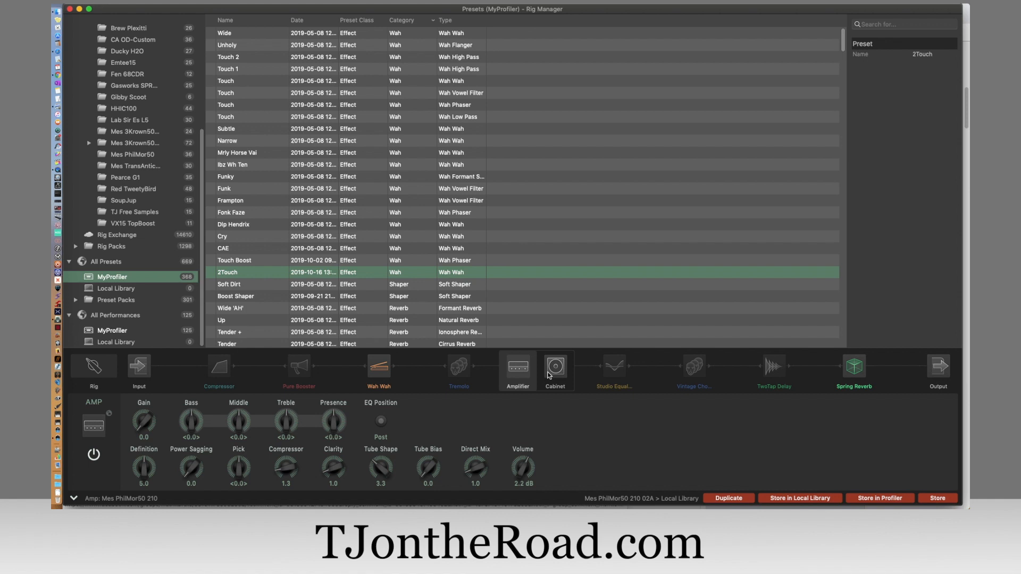
mouse_move(553, 208)
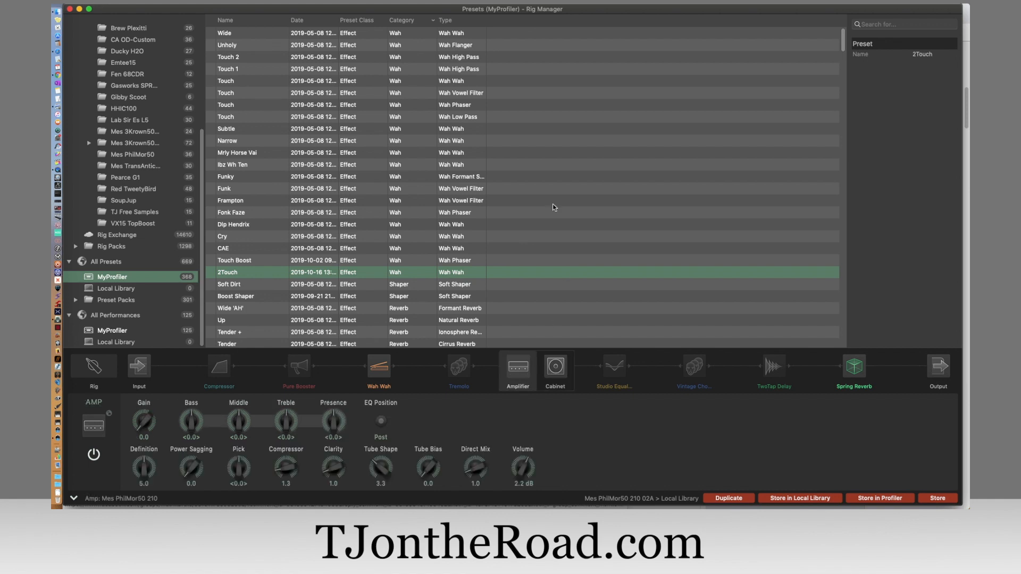
Load the Mars MP 50W amp and G12M Greenbk 212 O R cabinet presets and show the cabinet settings.
left_click(401, 19)
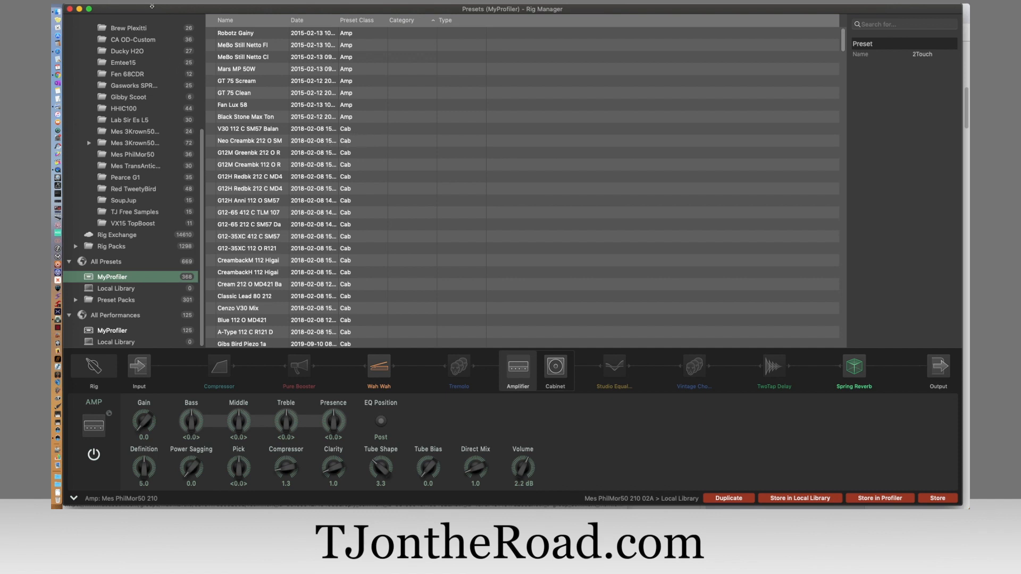
left_click(236, 69)
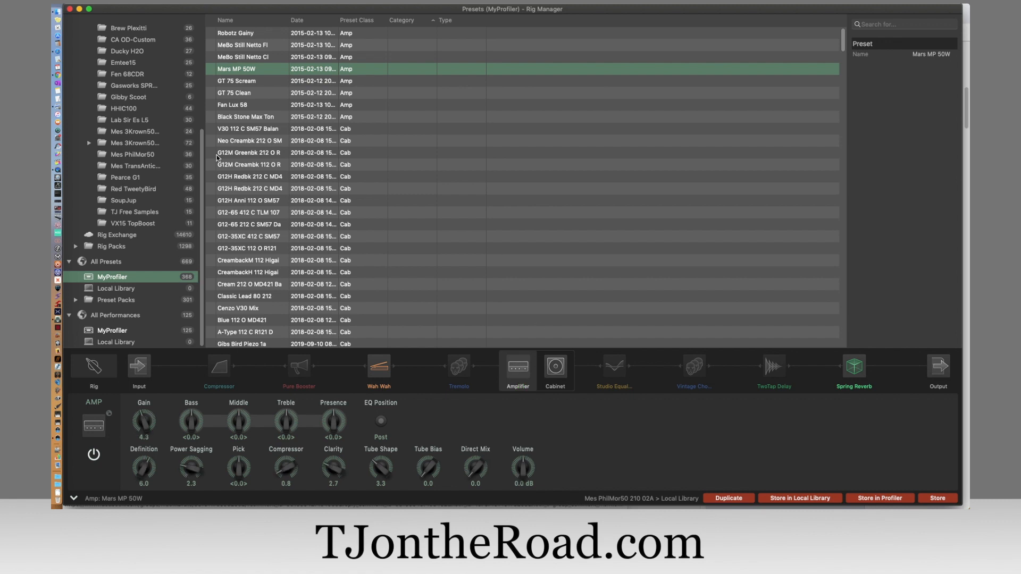
left_click(249, 152)
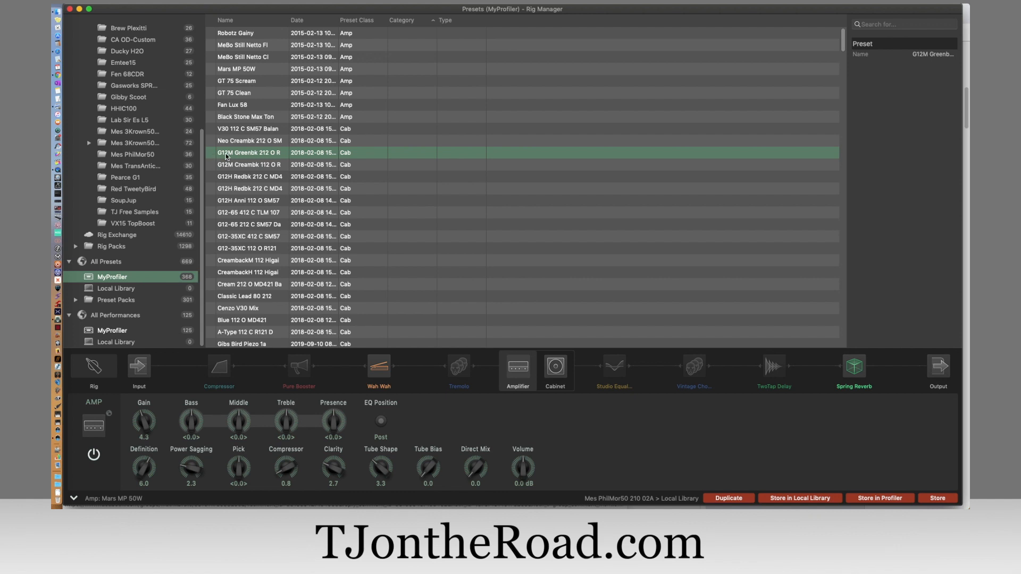
left_click(555, 365)
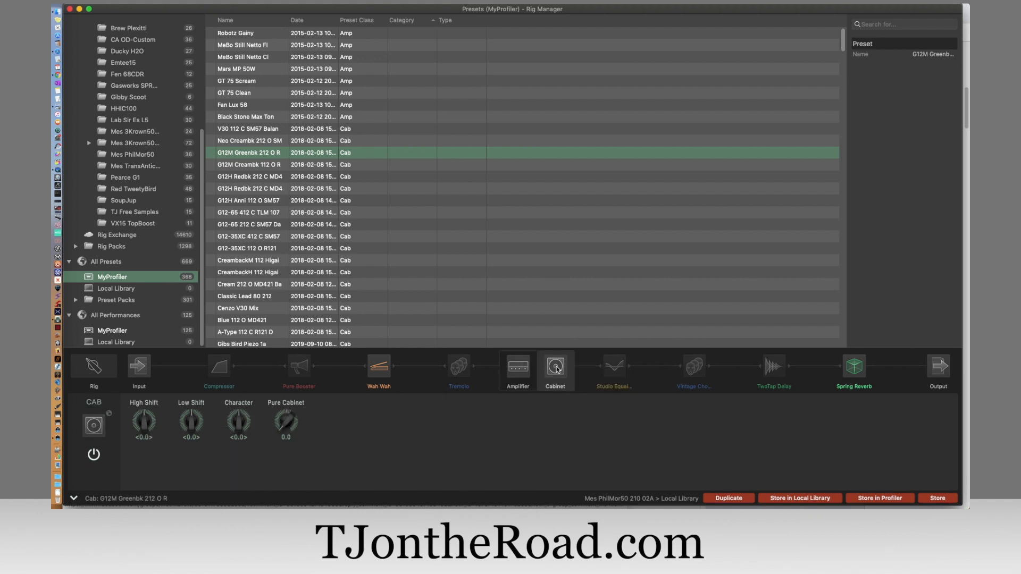
mouse_move(589, 378)
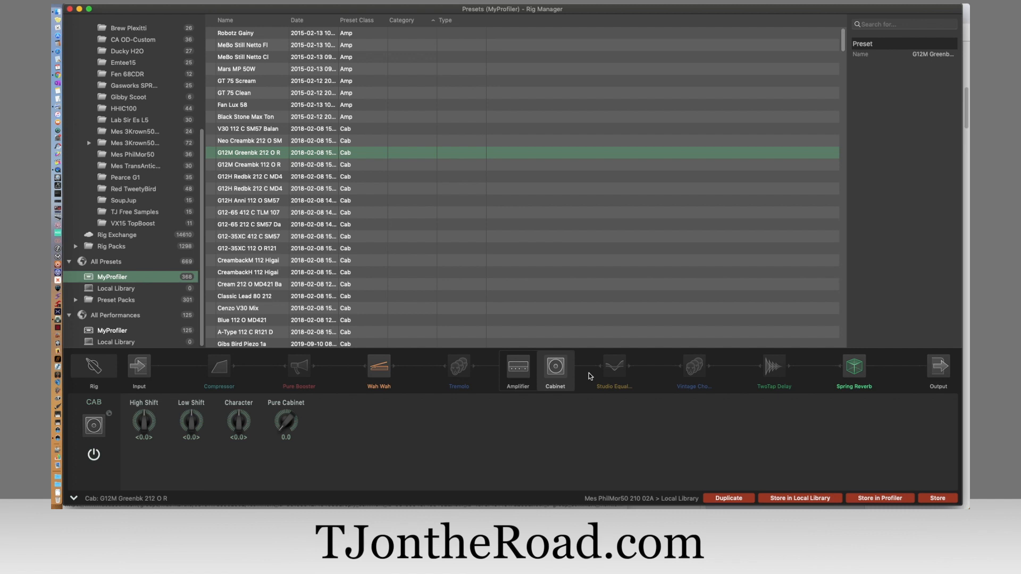
mouse_move(641, 406)
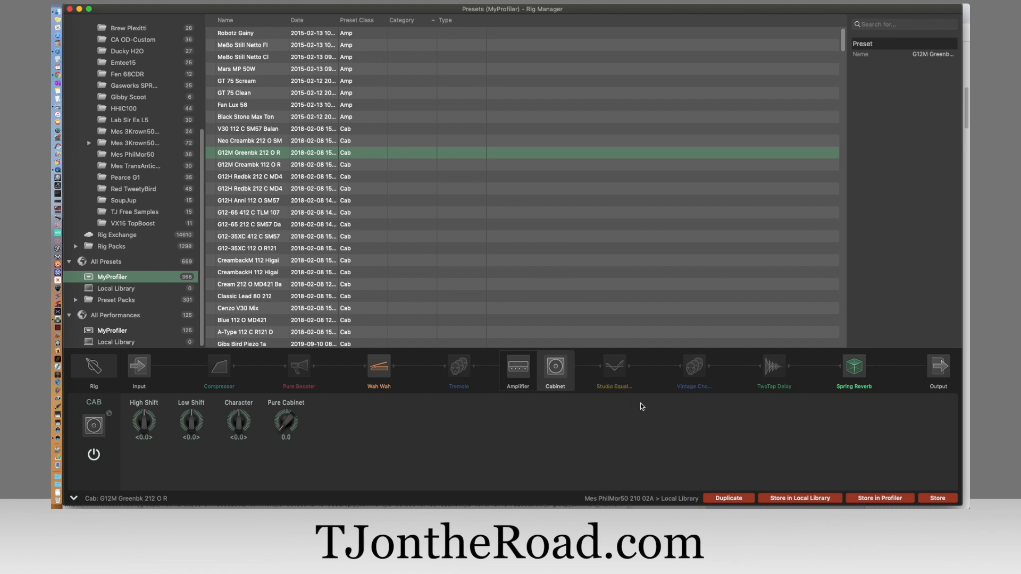
mouse_move(437, 107)
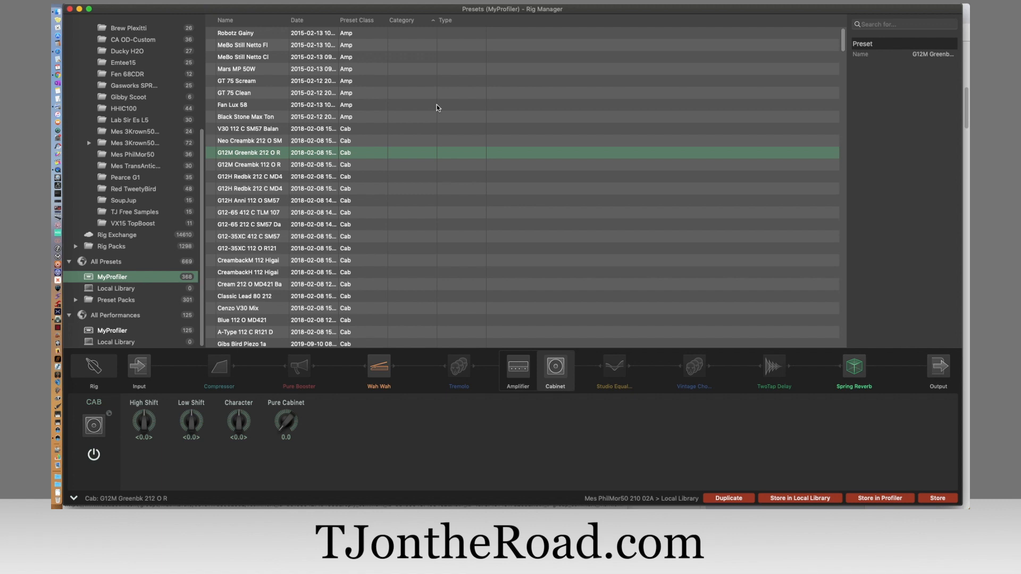
mouse_move(210, 33)
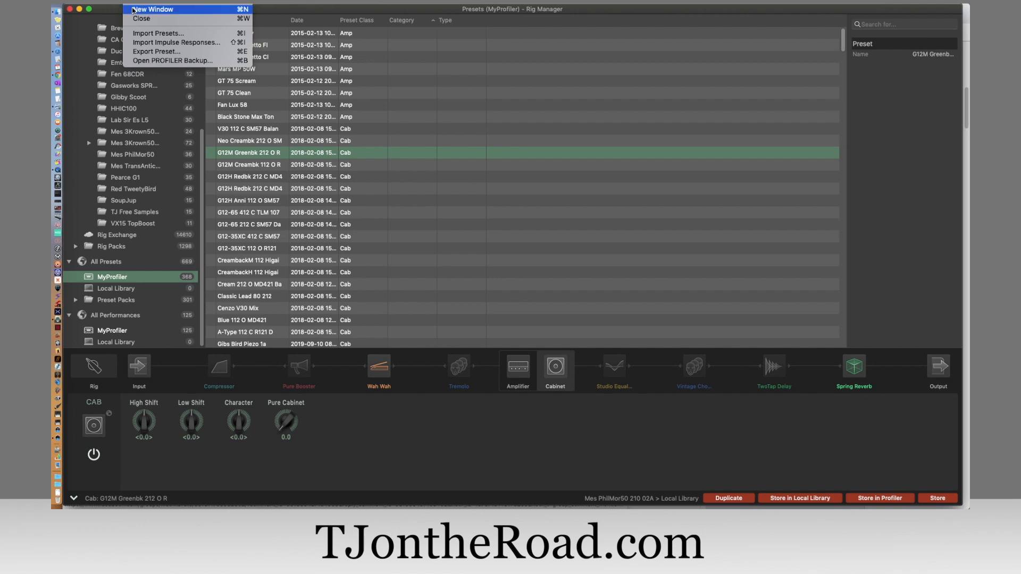
Create a second rigs window and list the Mes PhilMor50 rigs in the main window.
left_click(152, 10)
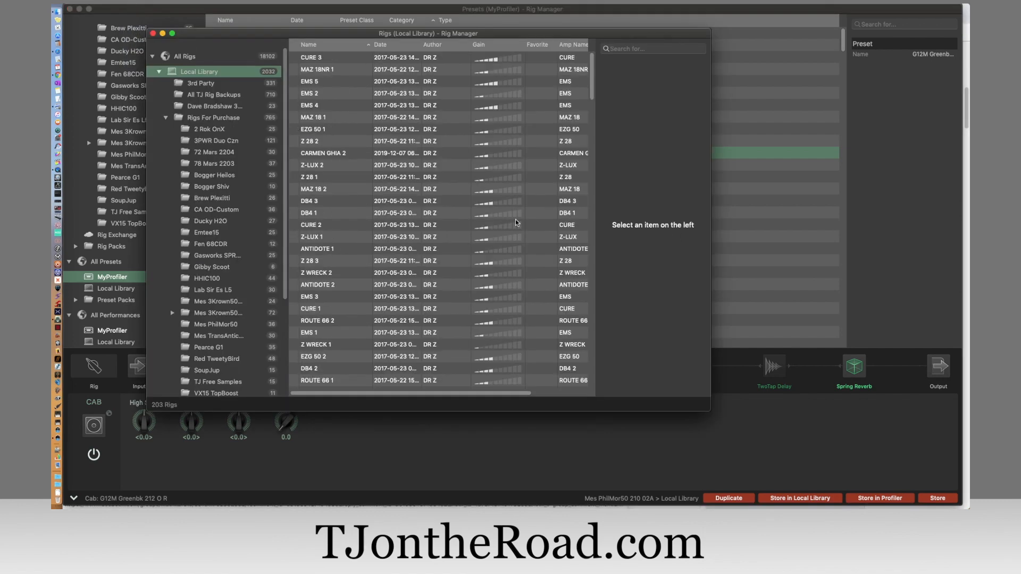
mouse_move(191, 38)
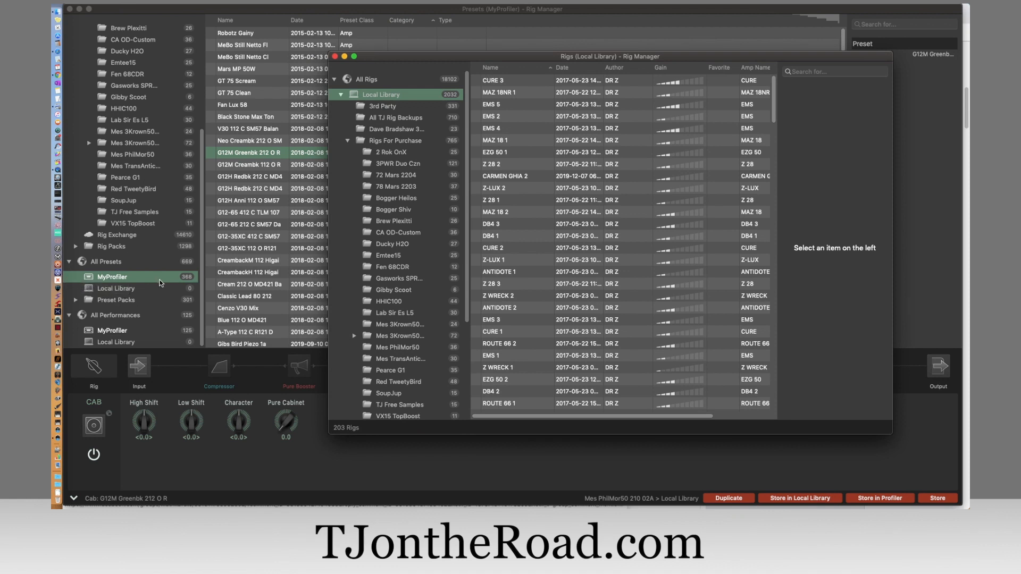
mouse_move(144, 280)
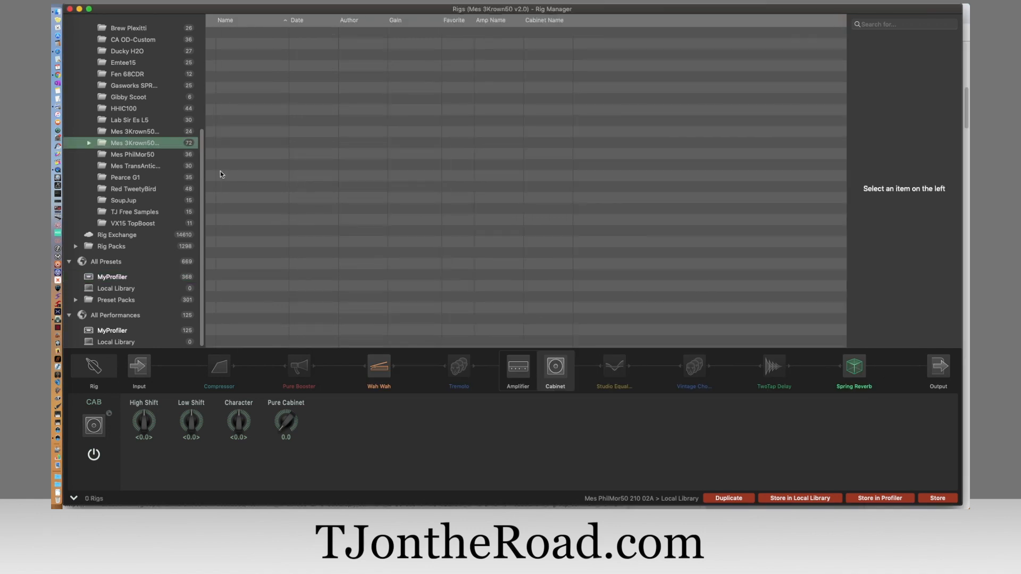
left_click(135, 131)
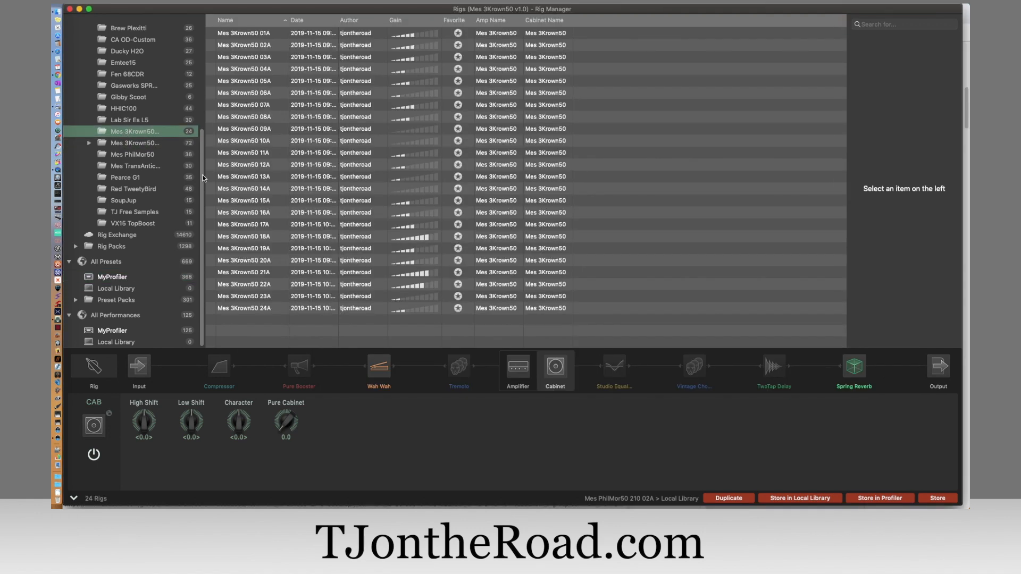
left_click(134, 154)
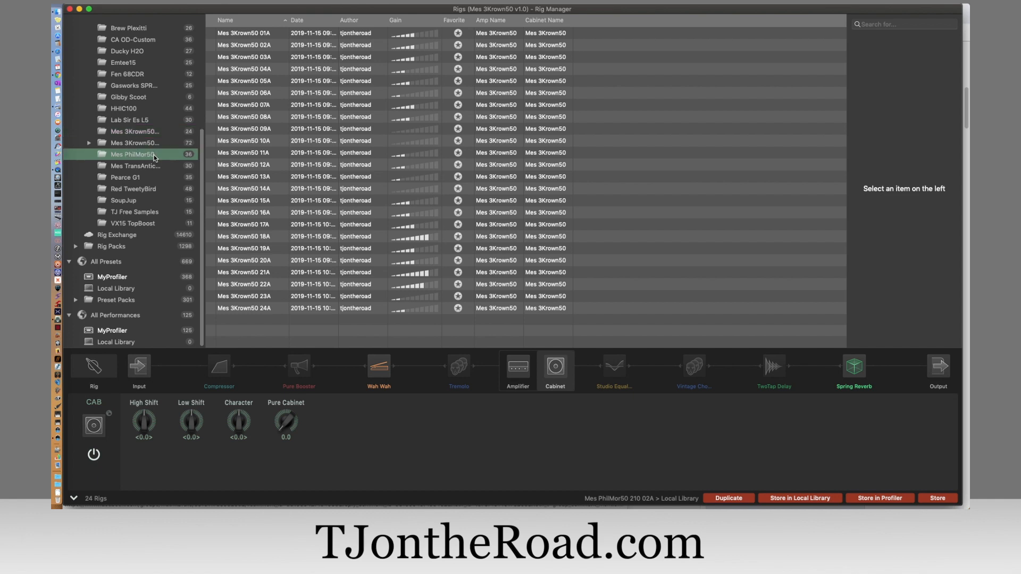
left_click(134, 154)
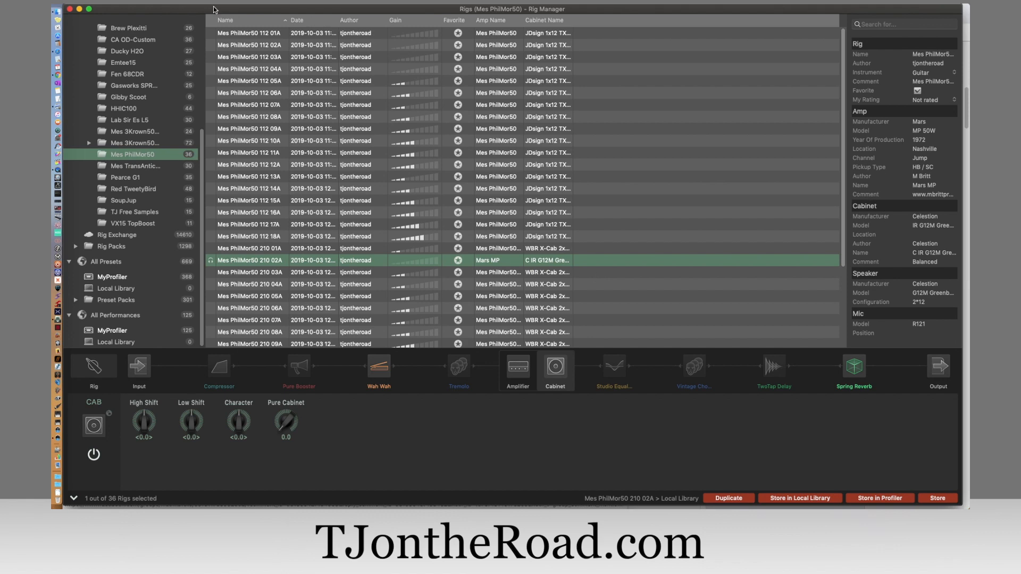
Bring the Local Library rigs window forward, then show the MyProfiler performances.
left_click(215, 9)
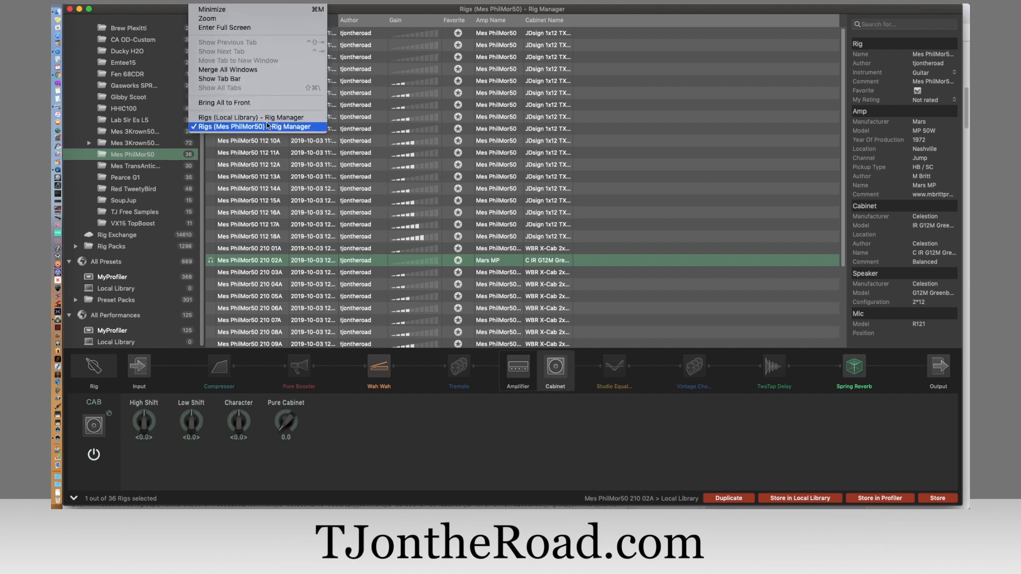
left_click(251, 117)
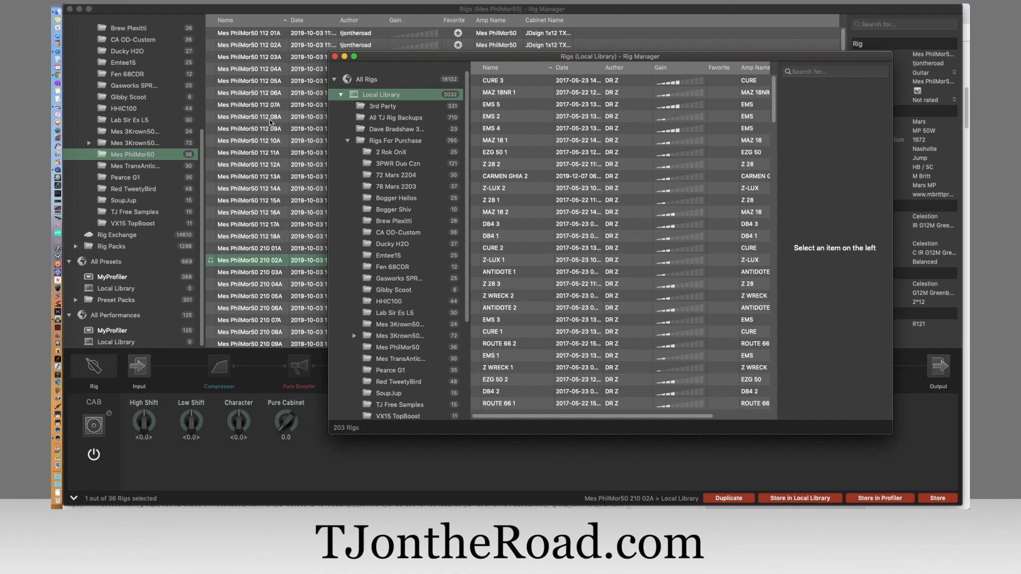
mouse_move(636, 116)
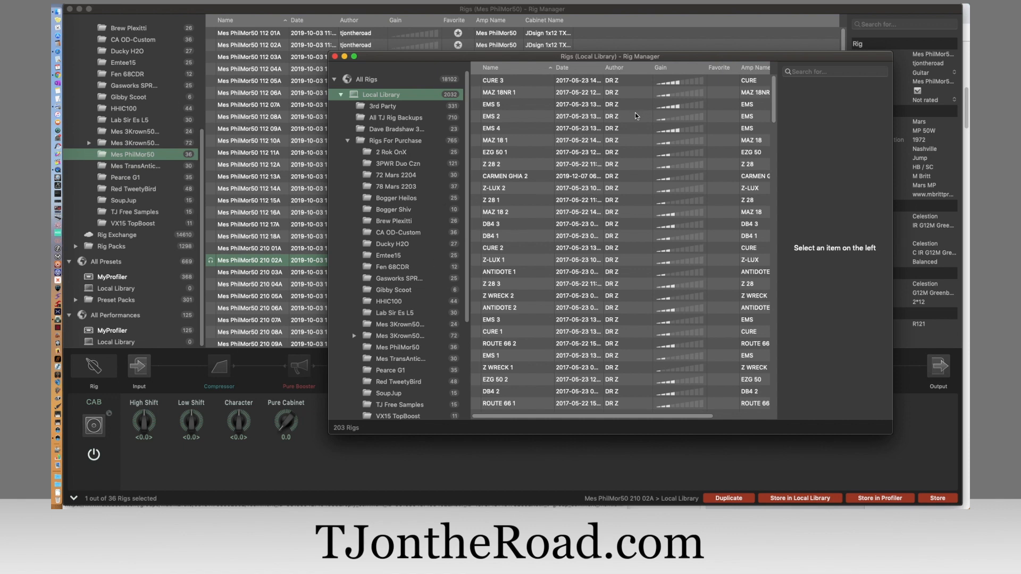
mouse_move(219, 9)
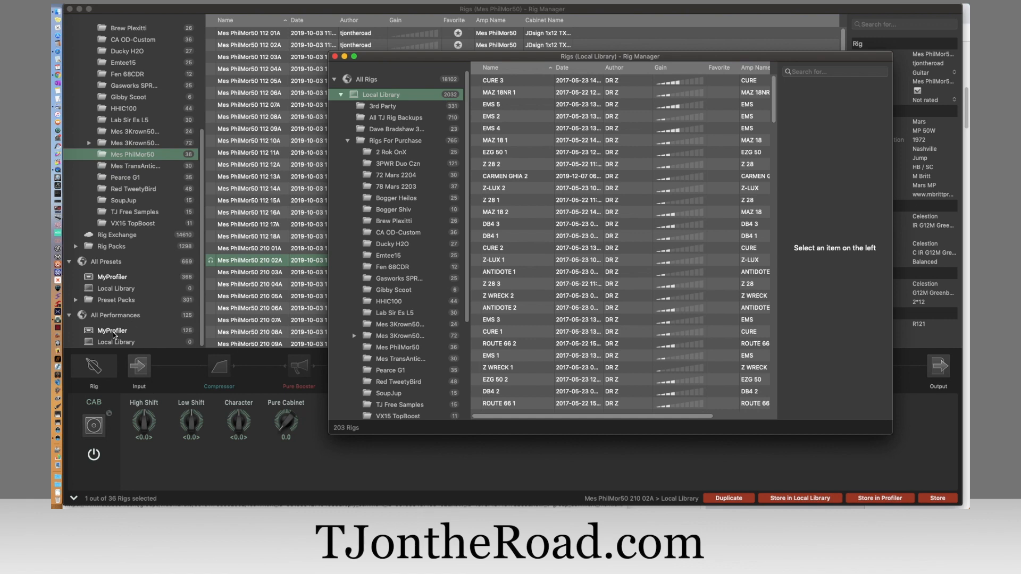
left_click(111, 329)
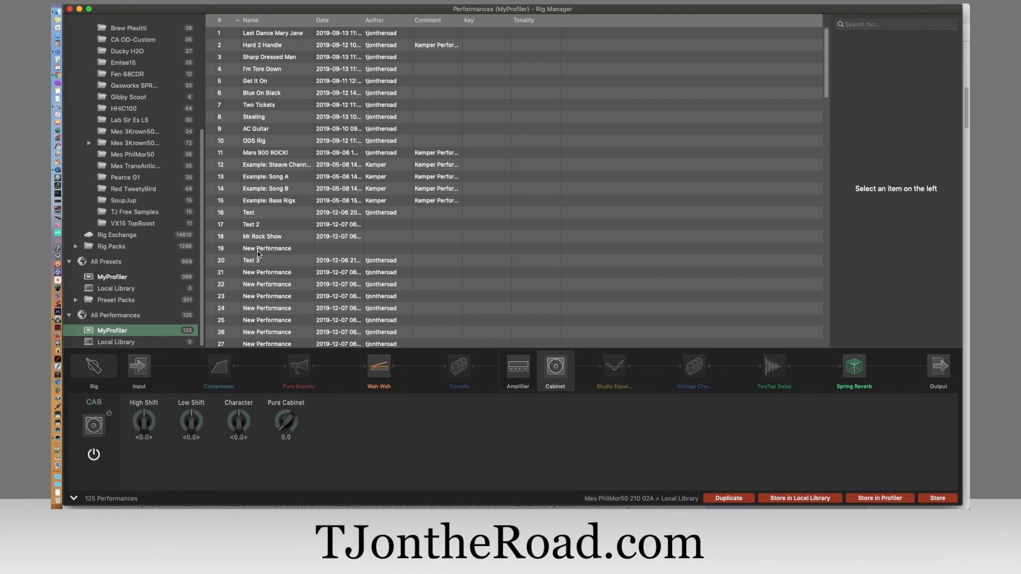
Select the empty New Performance from MyProfiler for editing.
left_click(267, 248)
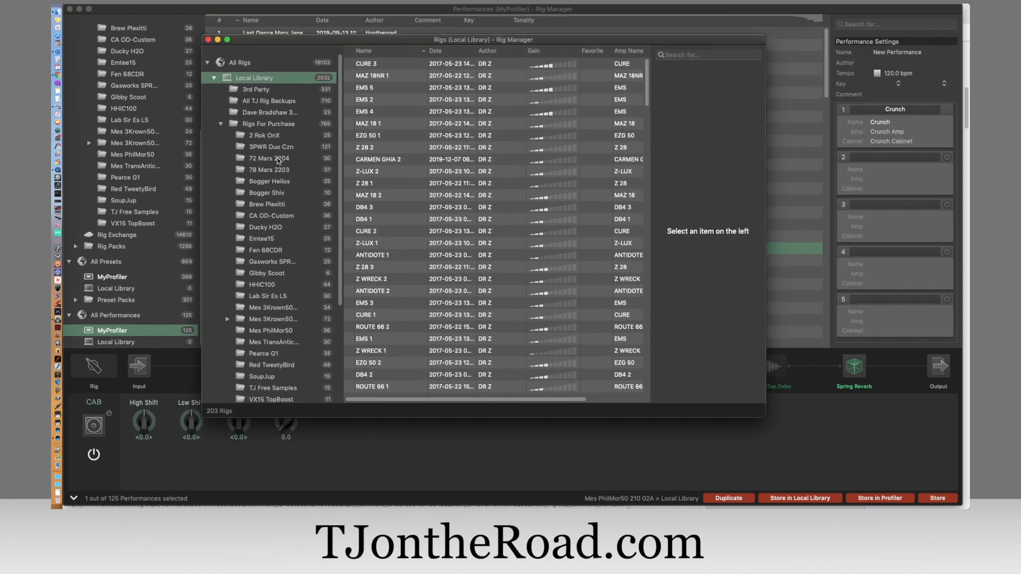
Fill slots 1-3 with 72 Mars 2204 08, CA OD-Custom 13 and Fen 68CDR 12 from the rigs window.
left_click(267, 159)
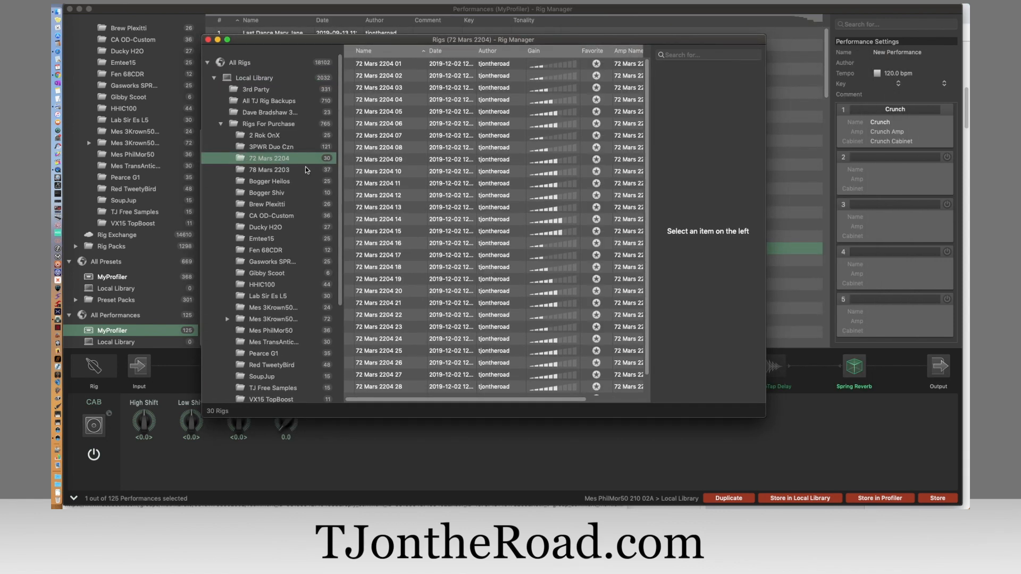
mouse_move(352, 138)
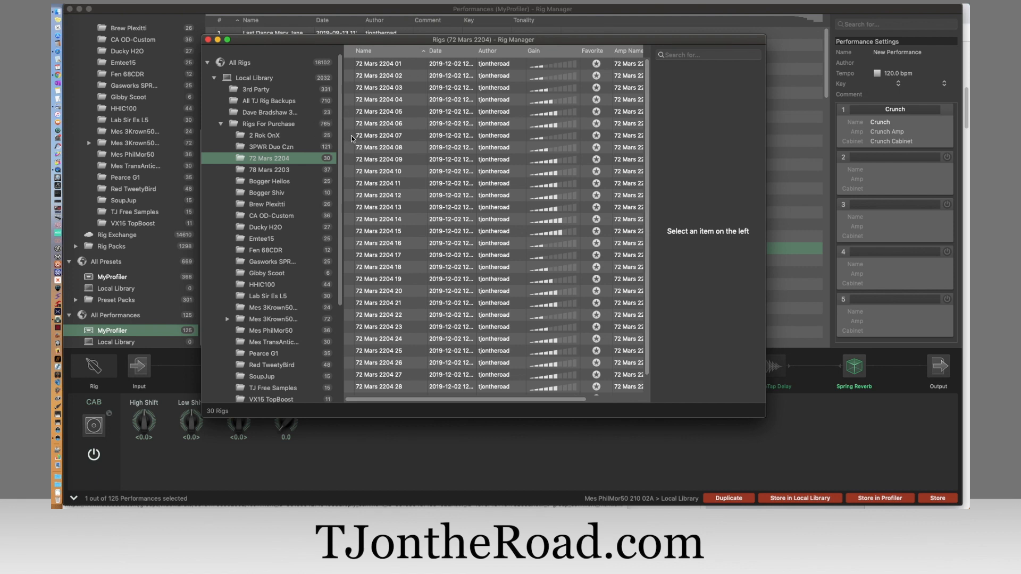
left_click(377, 147)
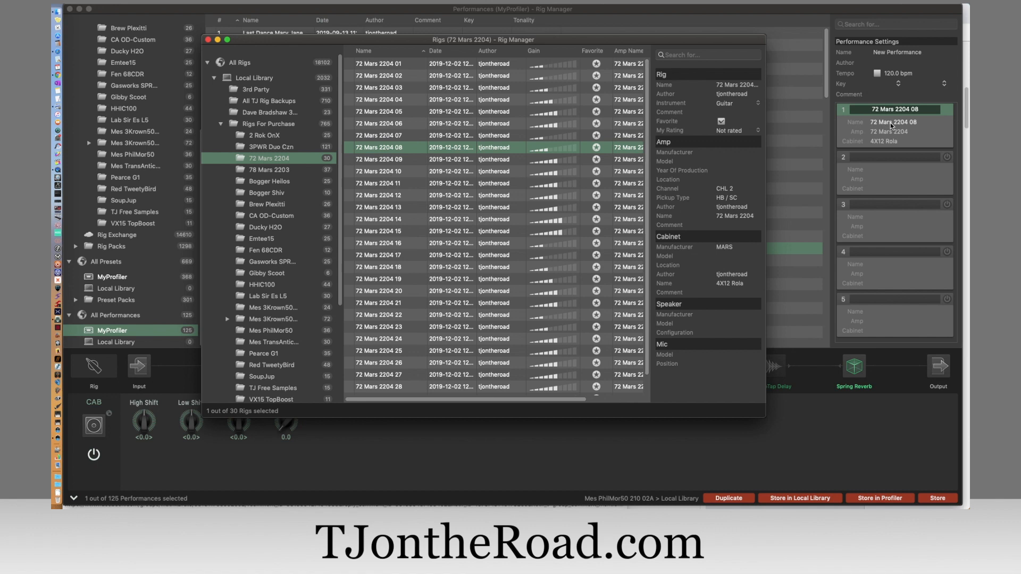
mouse_move(242, 134)
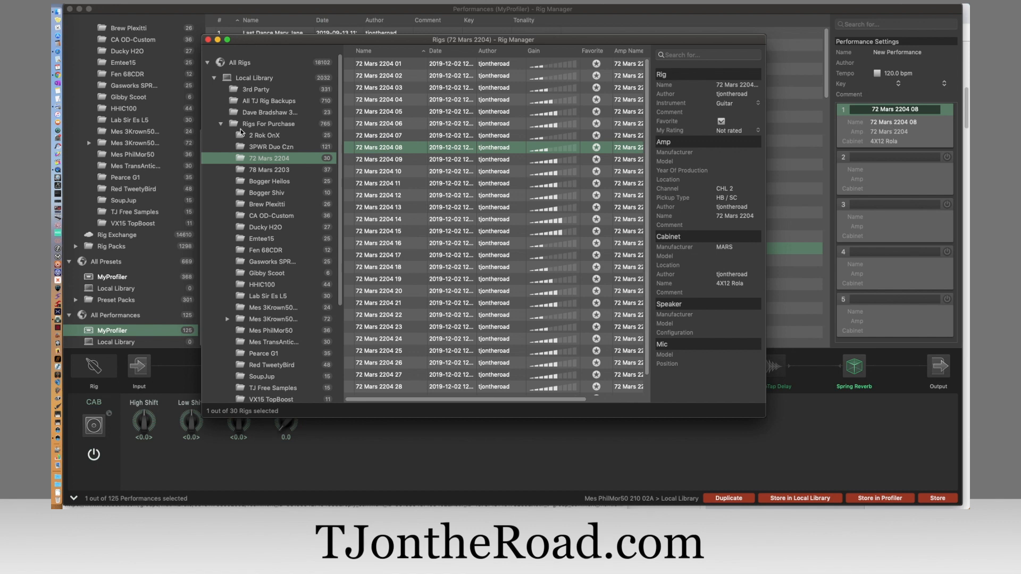
mouse_move(294, 199)
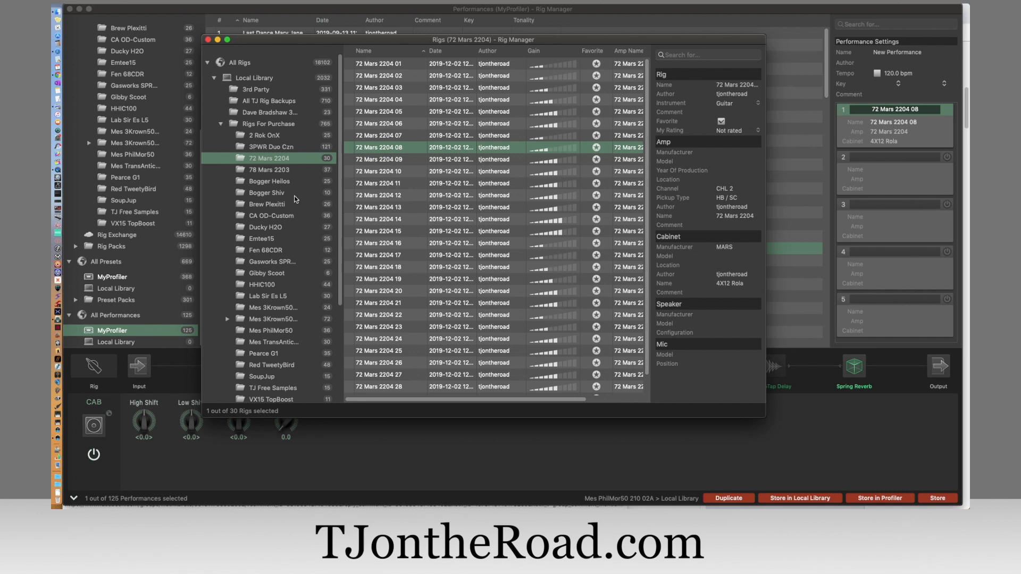
mouse_move(220, 219)
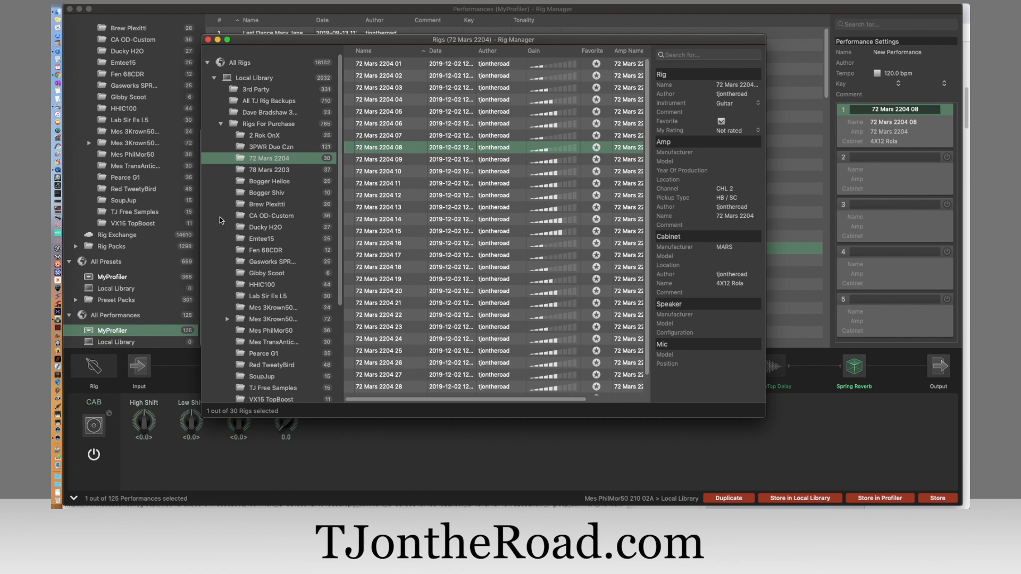
left_click(270, 216)
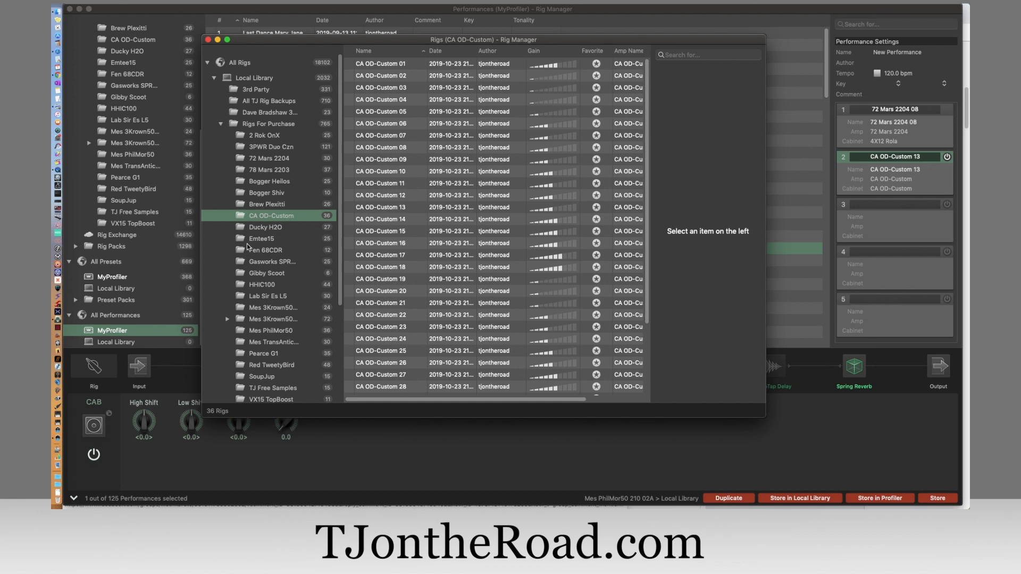
left_click(263, 248)
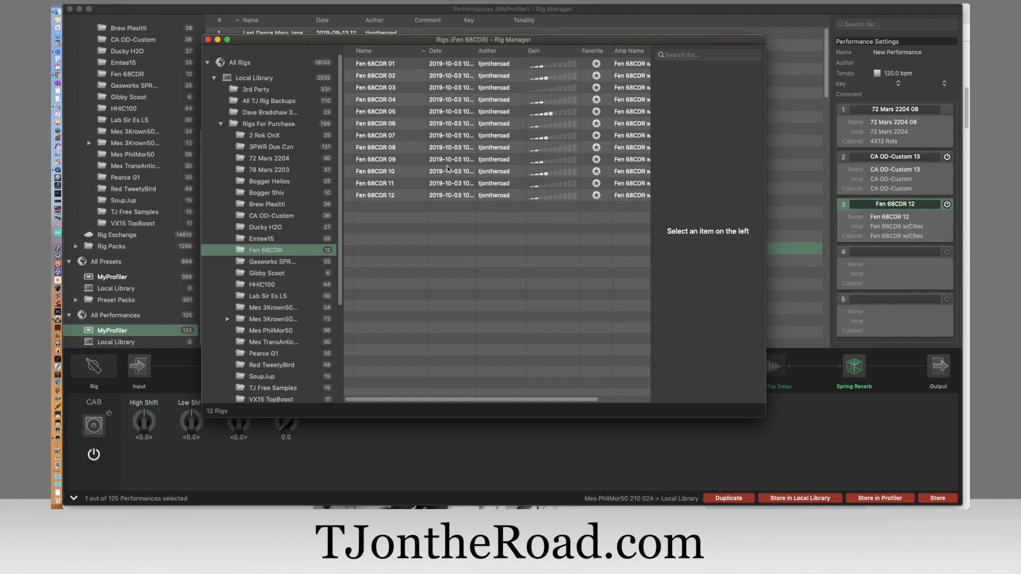
mouse_move(411, 153)
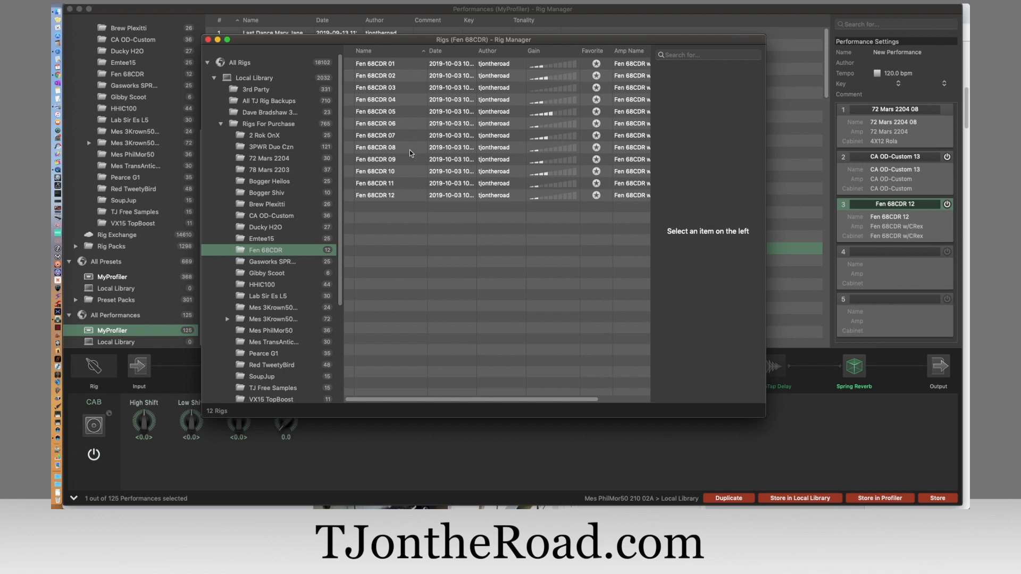
mouse_move(337, 352)
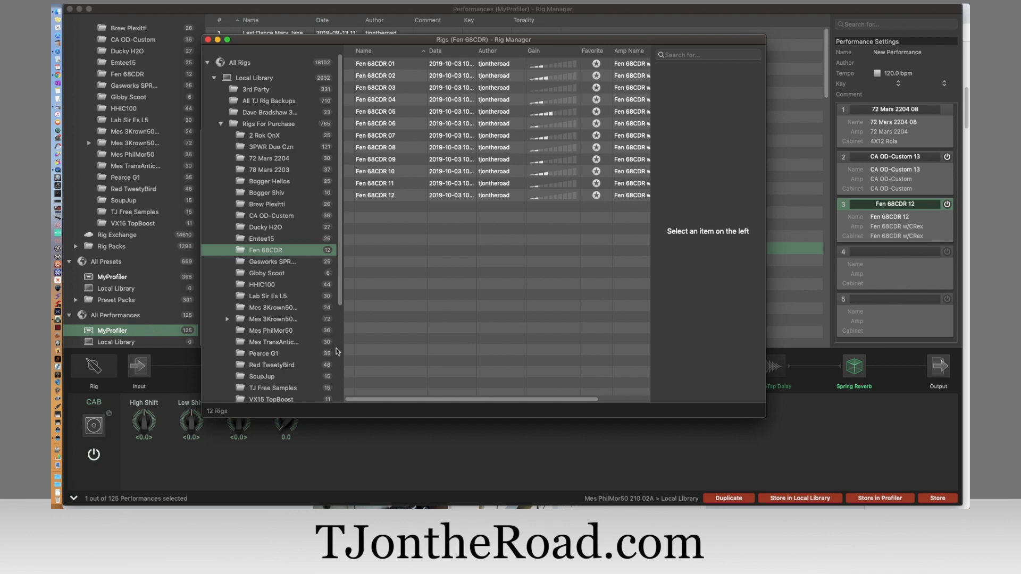
mouse_move(428, 432)
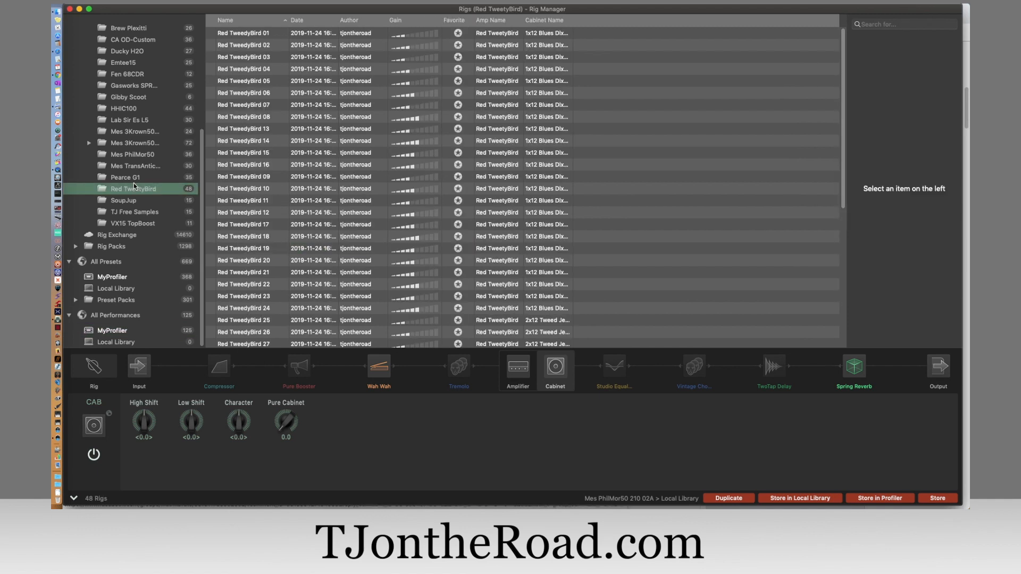
mouse_move(138, 331)
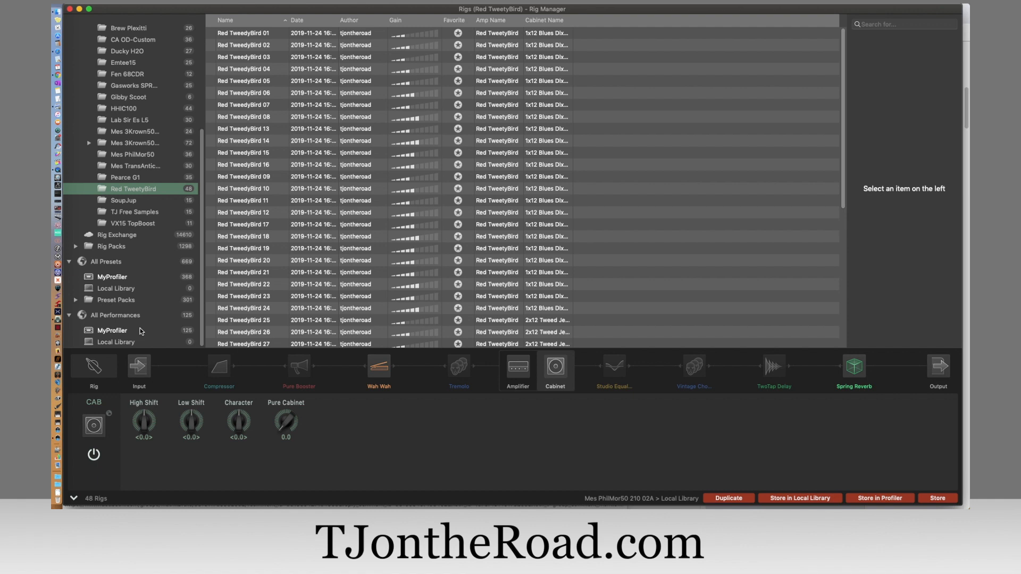
Show the MyProfiler performances and reopen performance 19, New Performance.
left_click(111, 329)
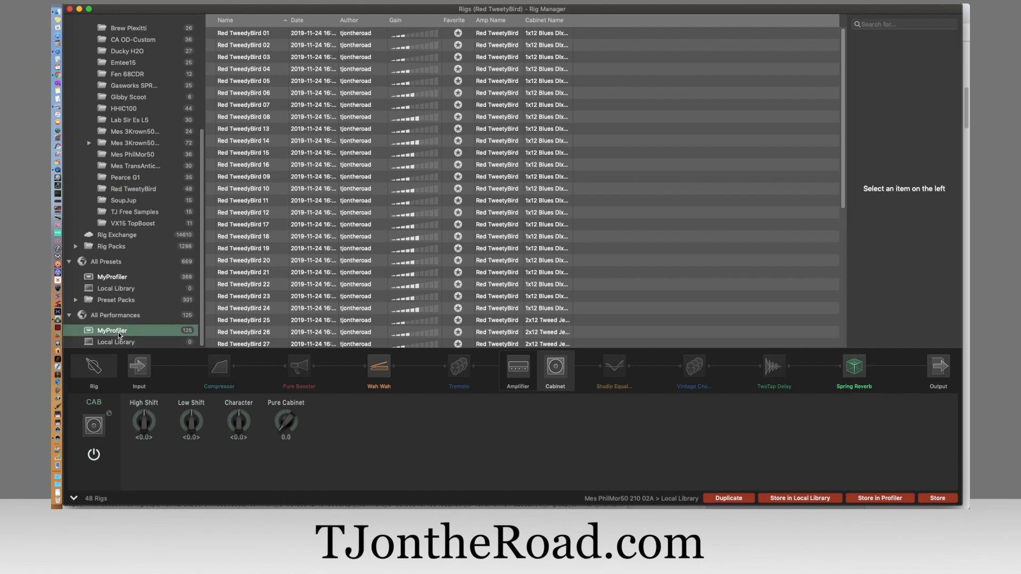
left_click(112, 330)
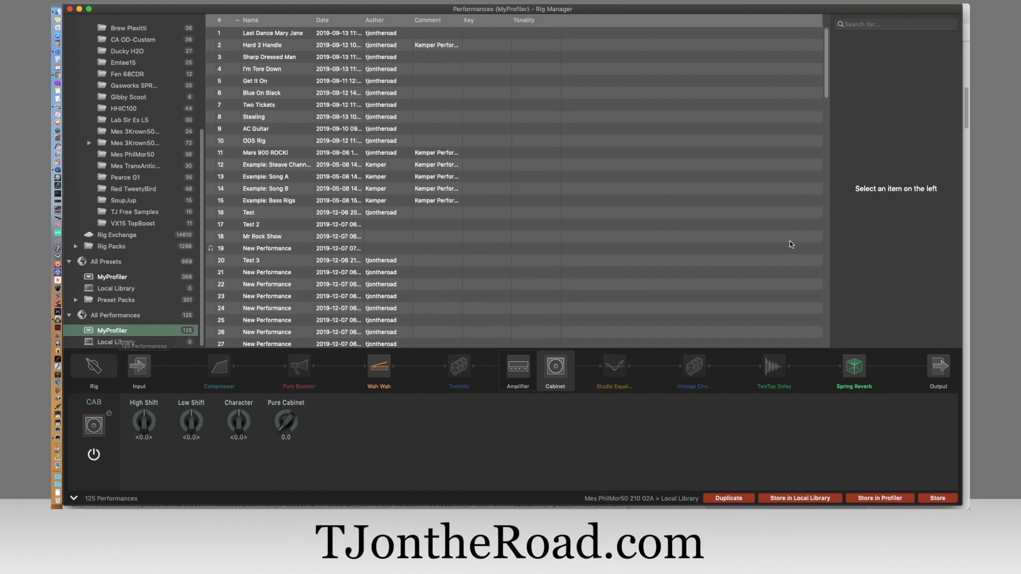
mouse_move(381, 241)
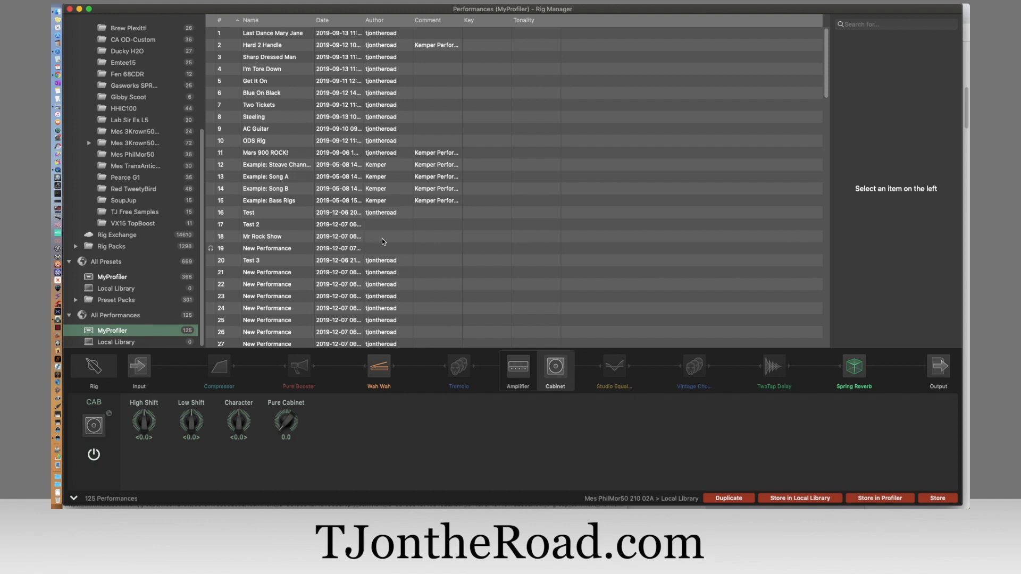
left_click(267, 248)
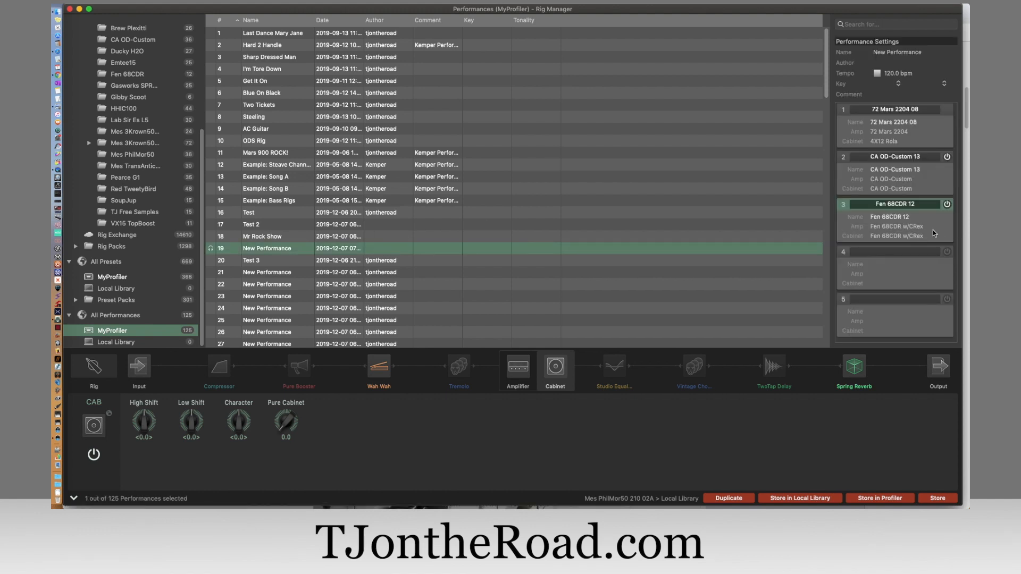
mouse_move(482, 385)
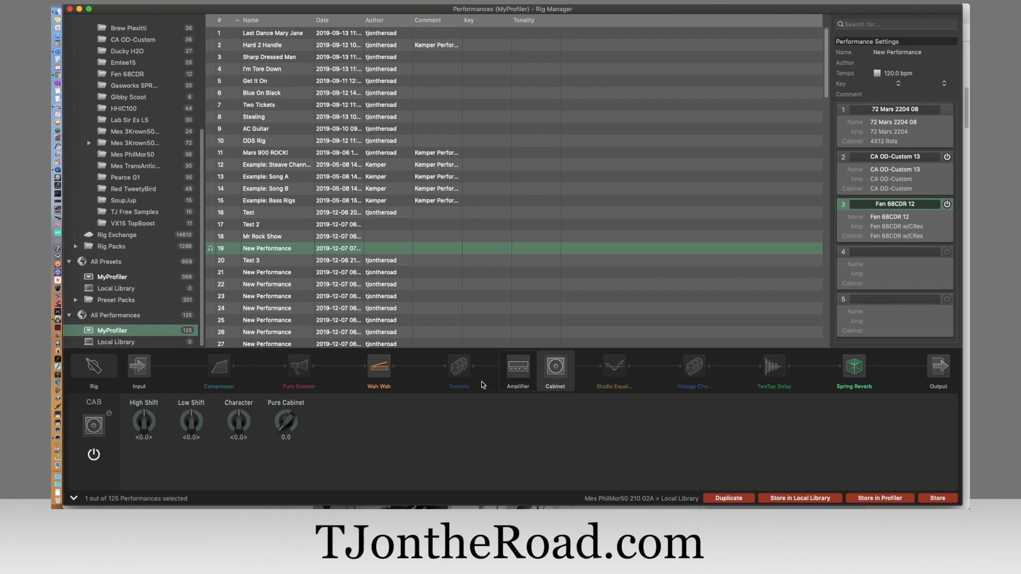
mouse_move(775, 385)
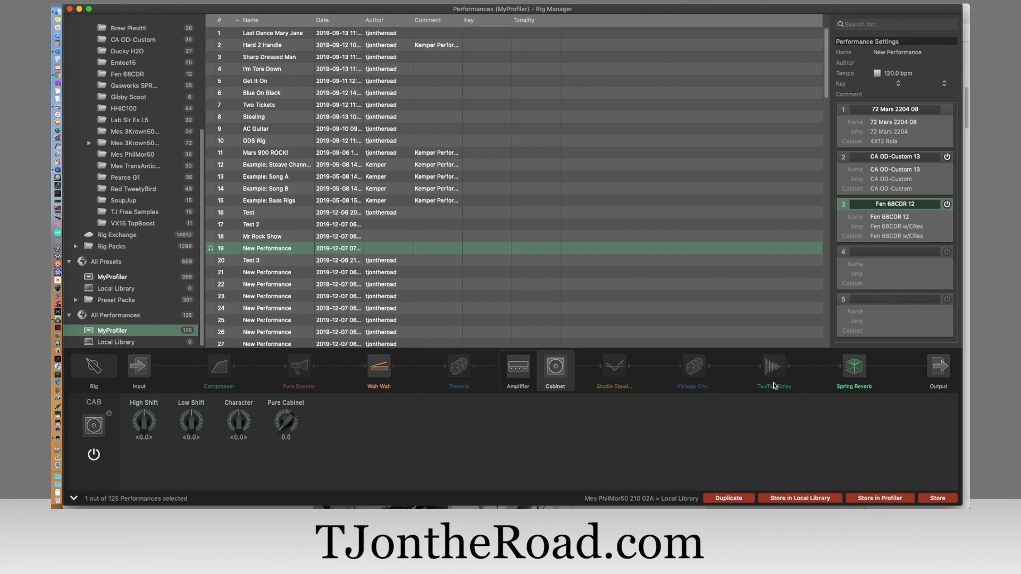
mouse_move(861, 480)
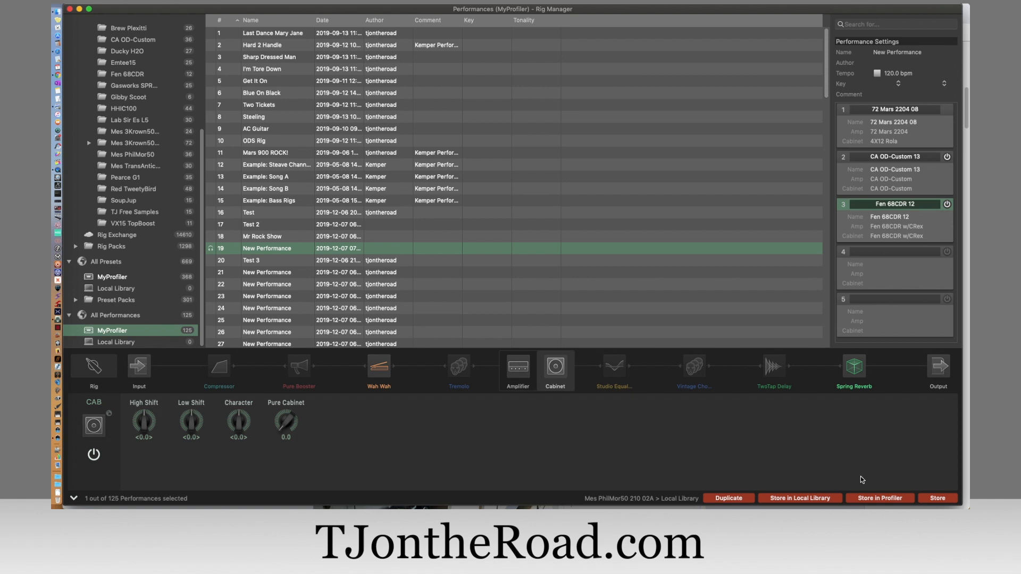
mouse_move(733, 425)
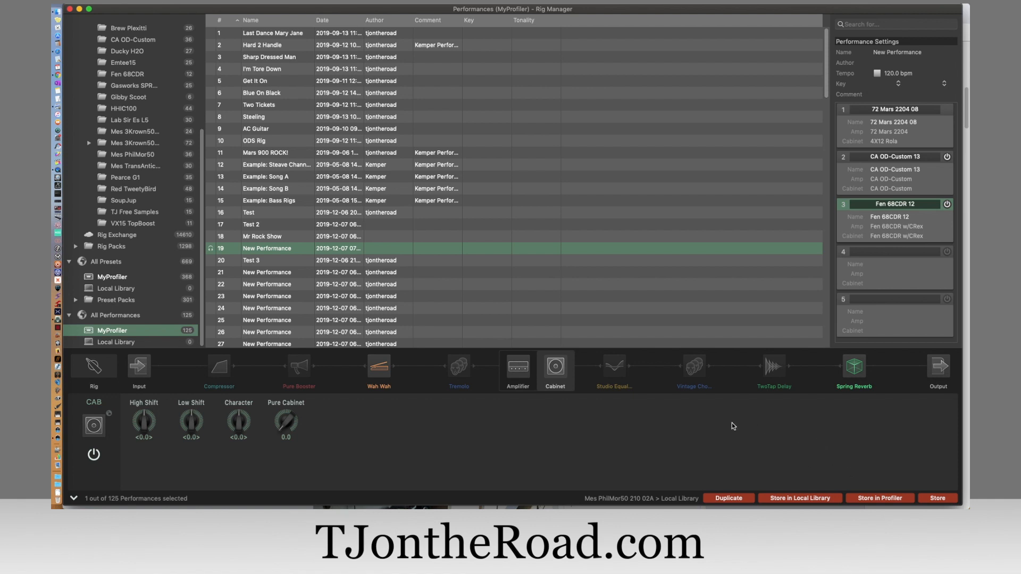
mouse_move(774, 441)
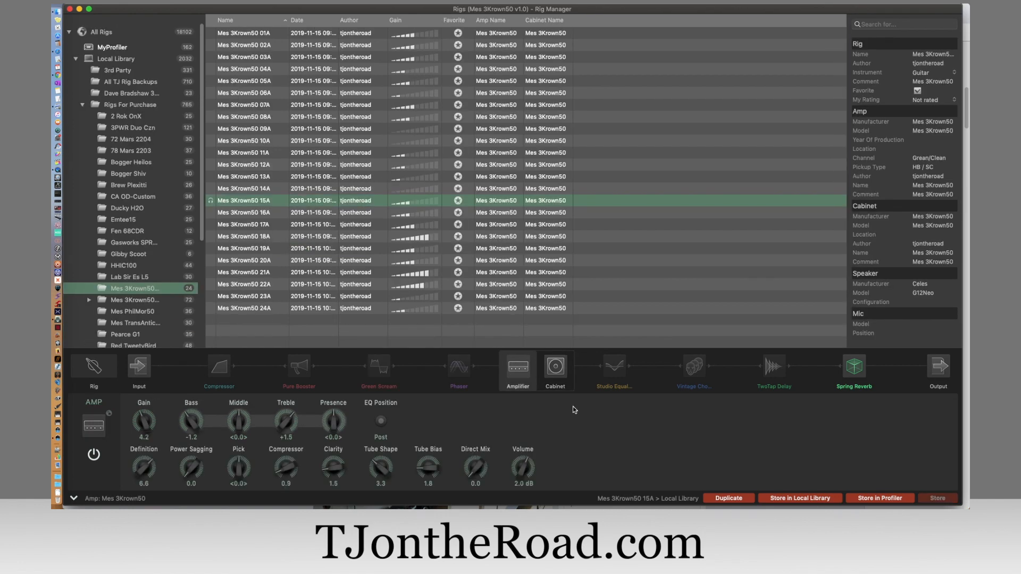
mouse_move(659, 356)
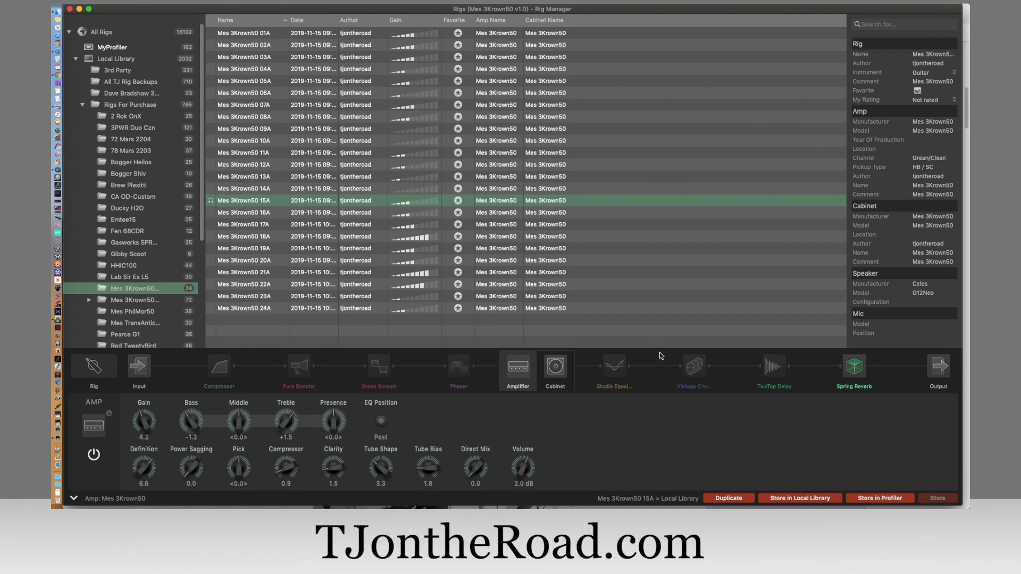
mouse_move(522, 426)
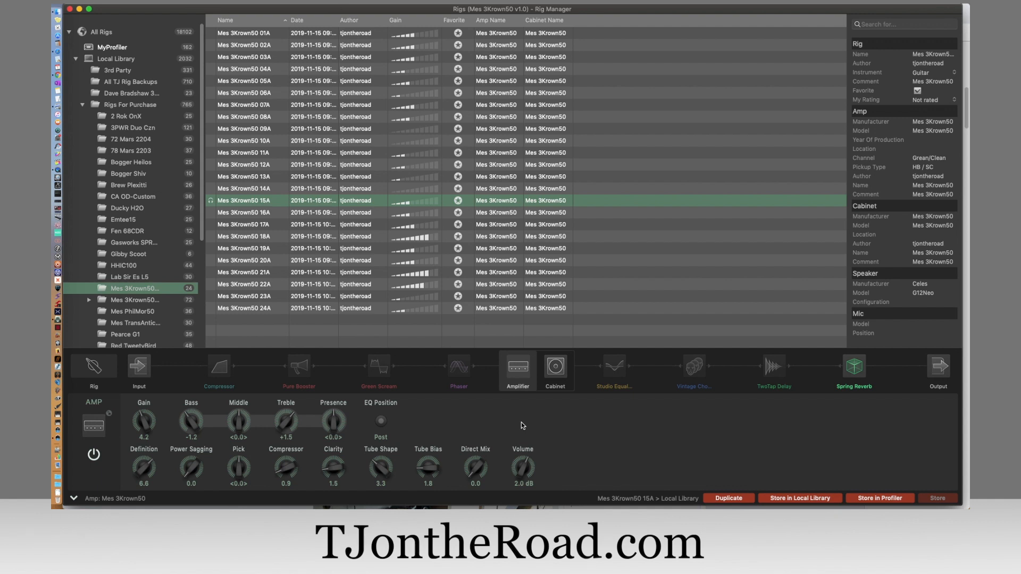
mouse_move(820, 390)
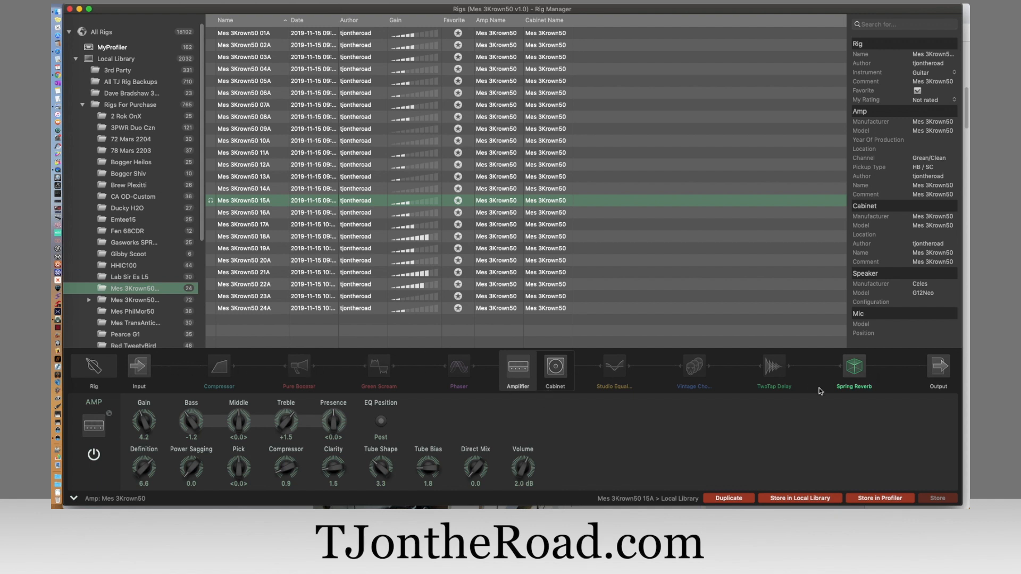
mouse_move(662, 440)
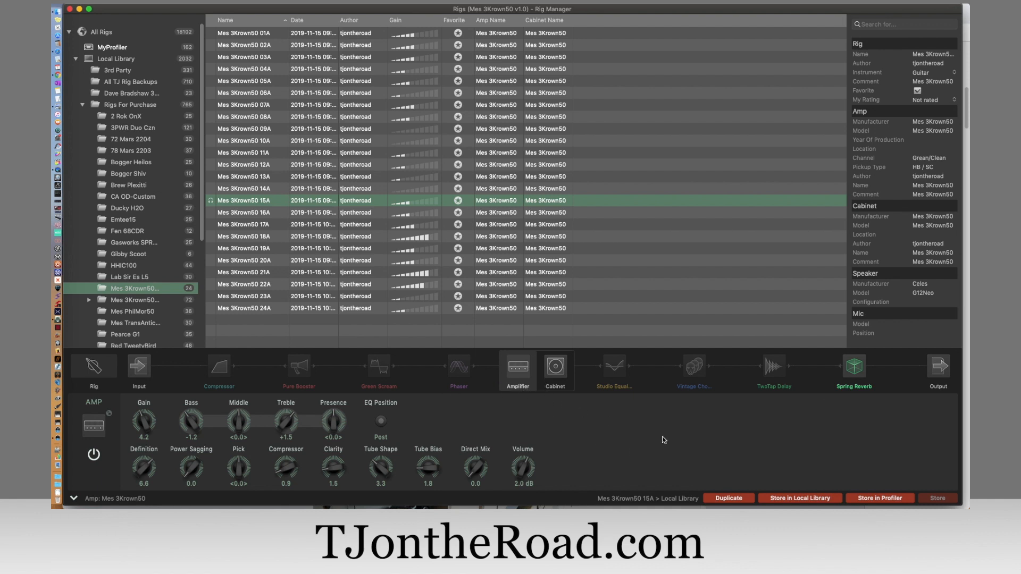
mouse_move(602, 411)
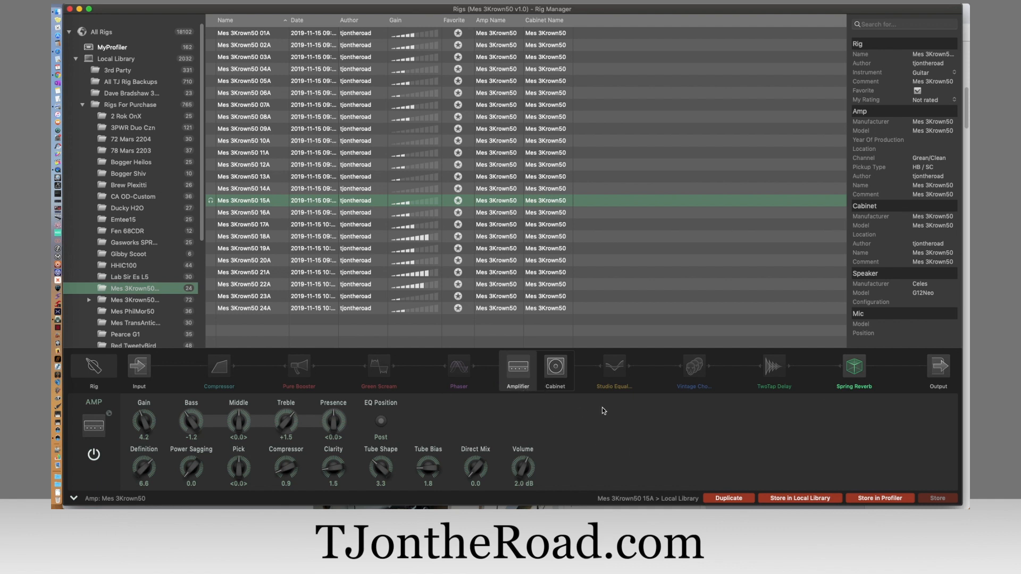
Inspect the Mes 3Krown50 15A rig's cabinet, amplifier, Compressor, Green Scream, Phaser and Spring Reverb blocks.
left_click(555, 364)
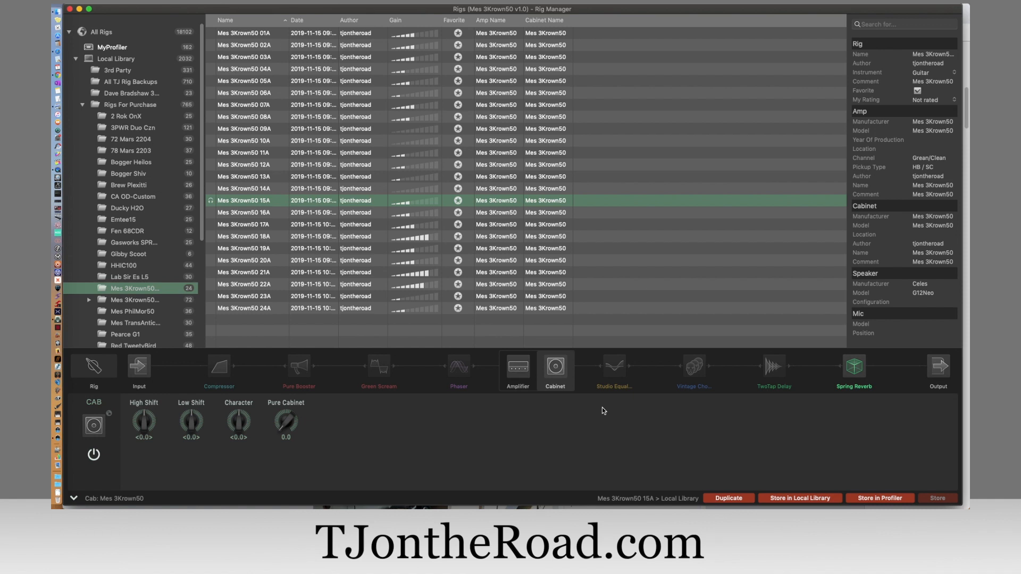
left_click(518, 365)
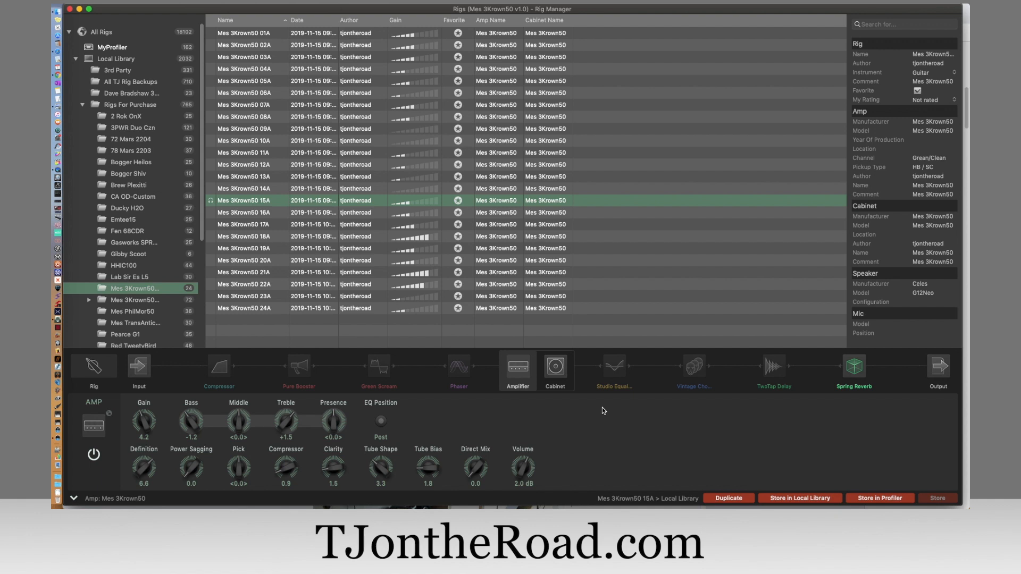
left_click(219, 366)
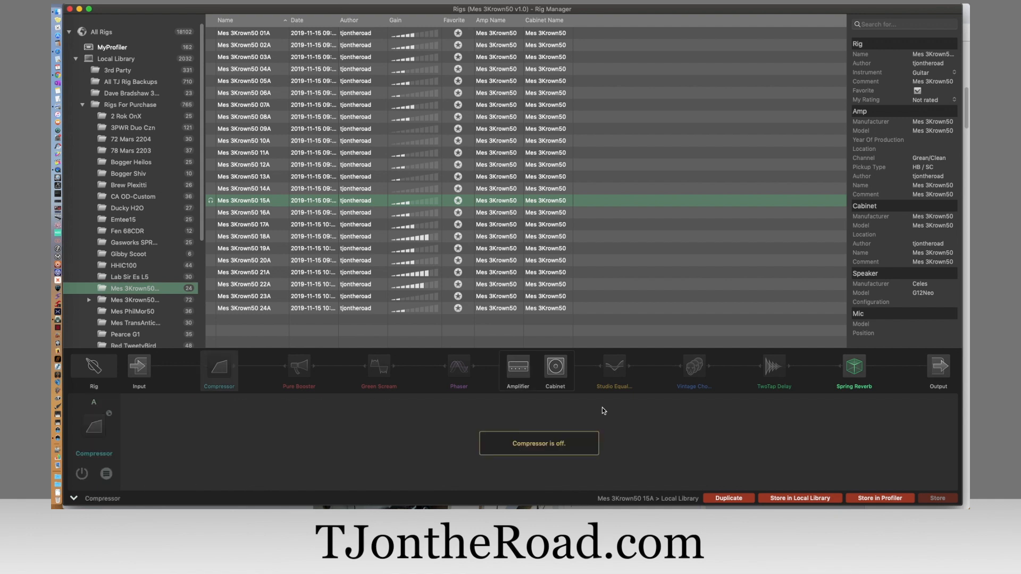
left_click(379, 365)
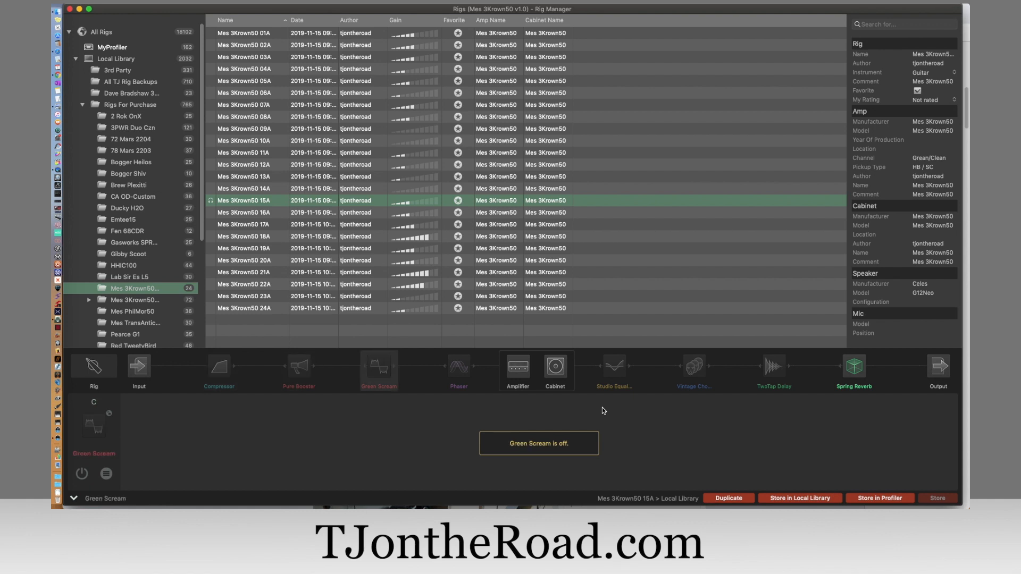
left_click(457, 366)
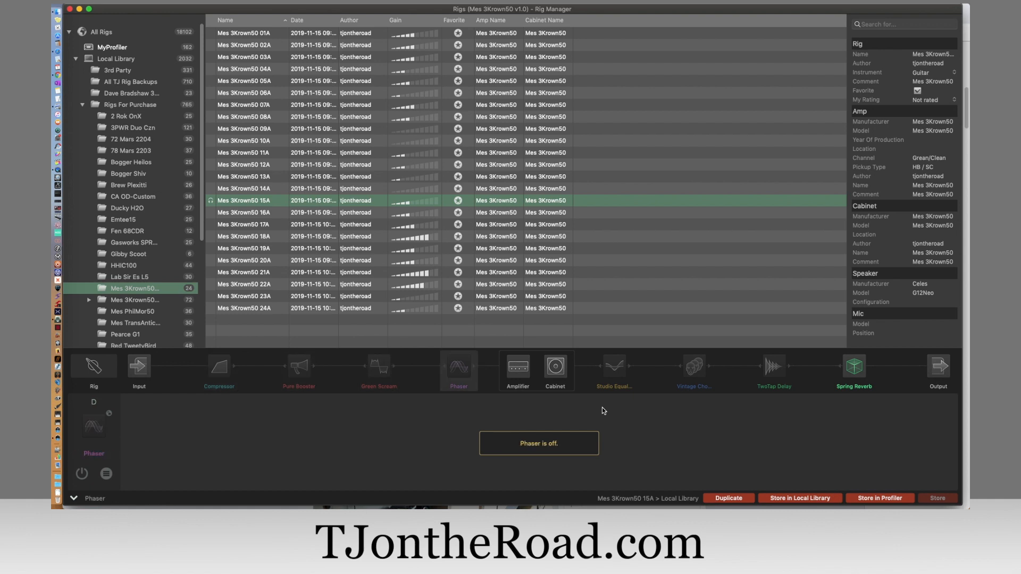
left_click(853, 366)
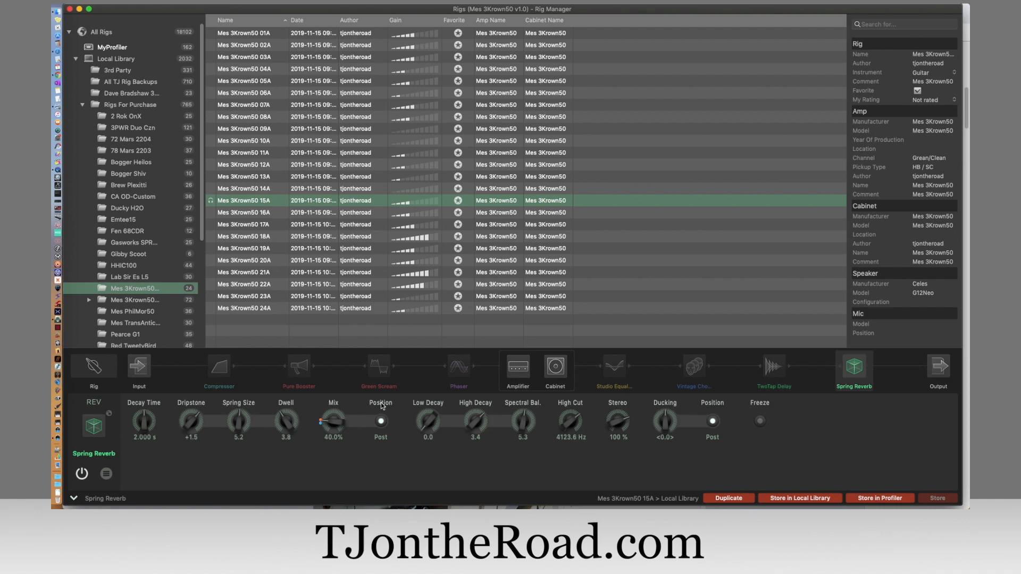
mouse_move(257, 418)
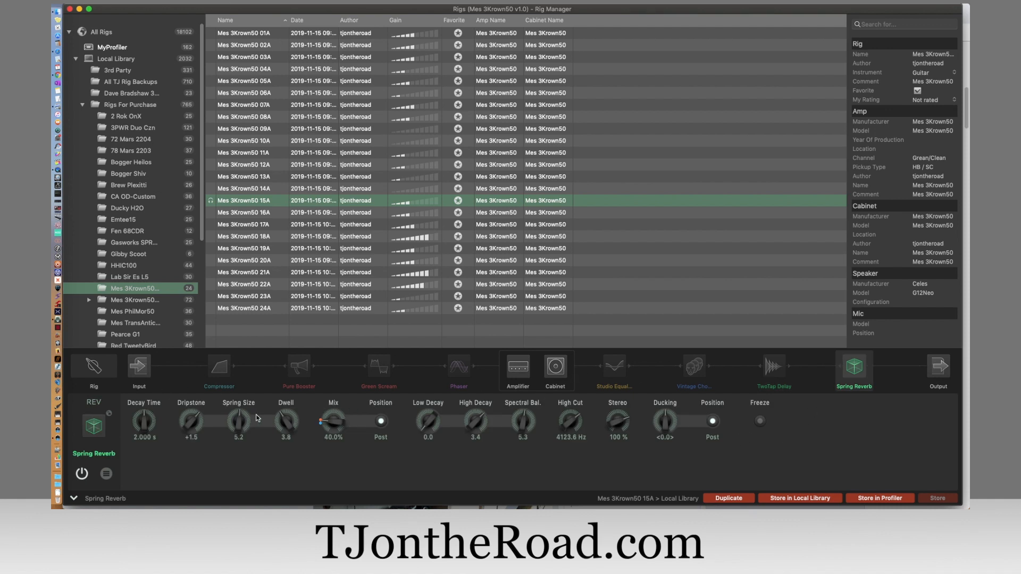
Revisit the amplifier settings, then show the input settings (Noise Gate 4.2, Clean Sens 0.0 dB, Dist Sens 2.3 dB).
left_click(516, 366)
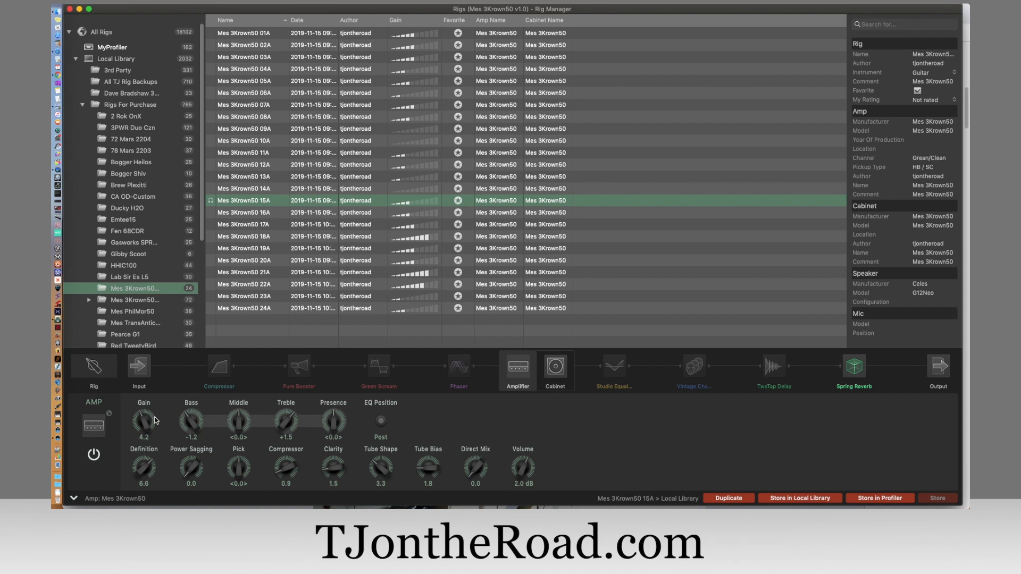
mouse_move(152, 421)
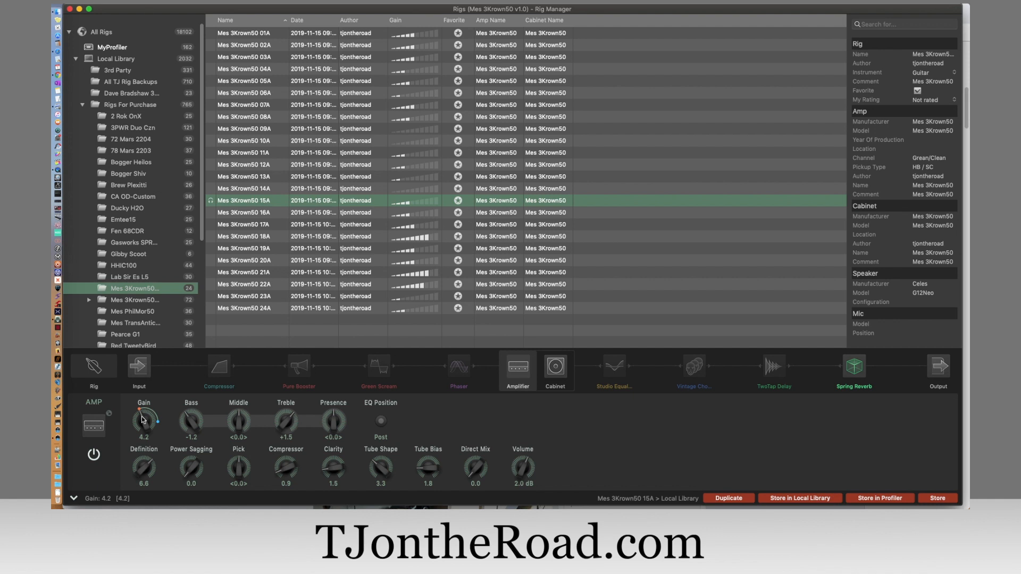
left_click(138, 366)
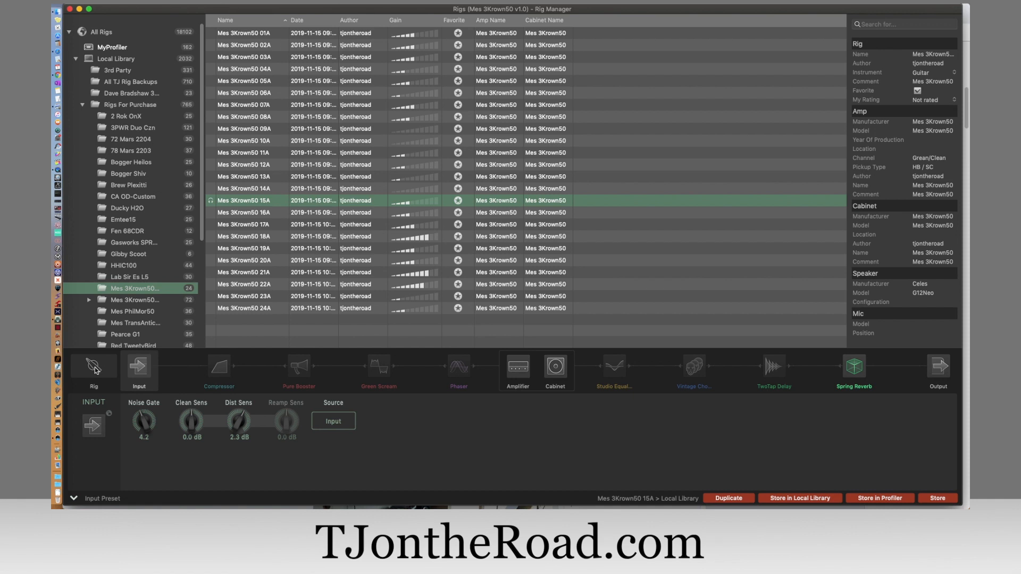
In the rig settings keep Rise Time 1/4 and set Fall Time to 1/2, then return to the amplifier parameters.
left_click(94, 367)
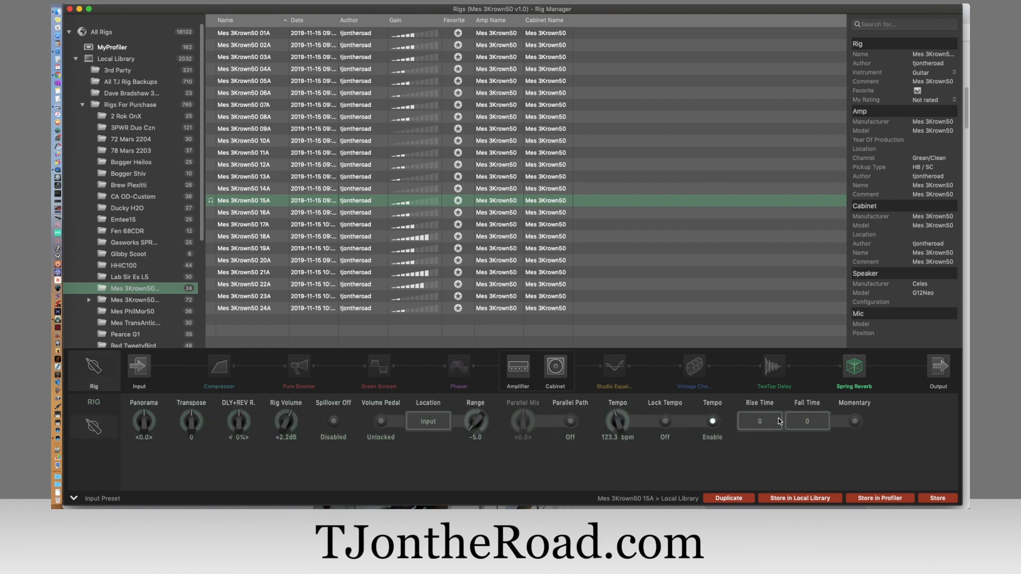
left_click(807, 421)
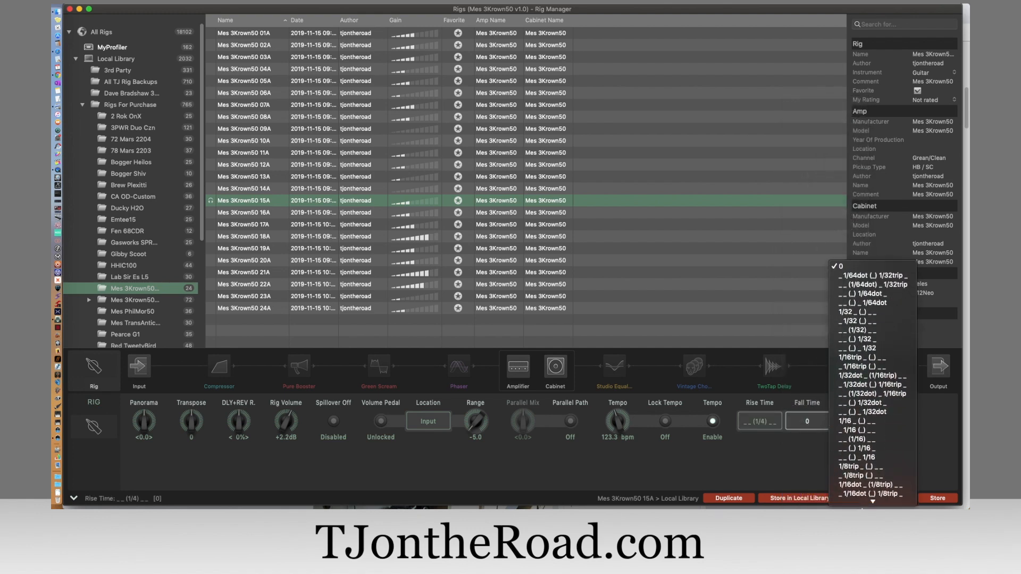
scroll("down", 3)
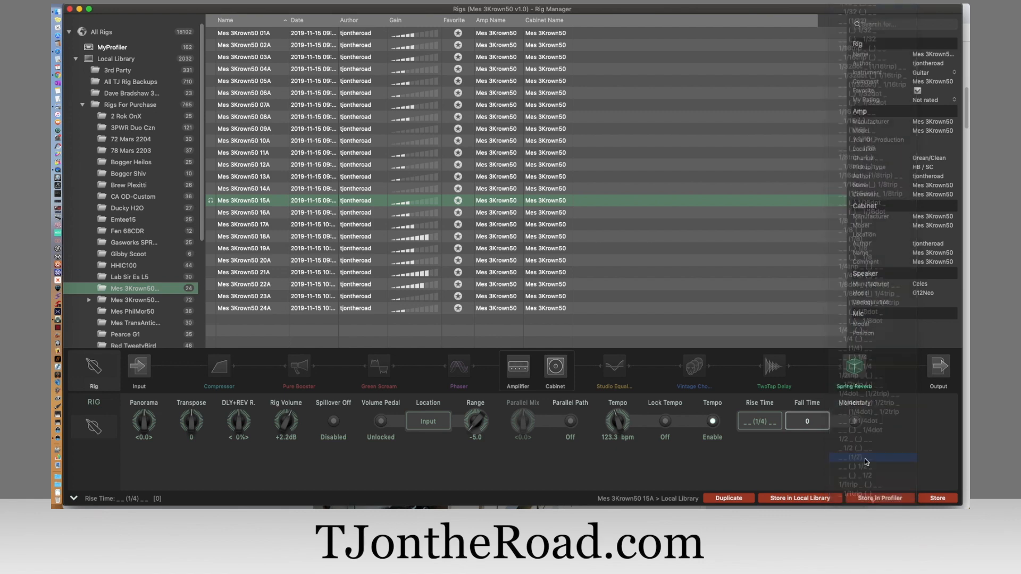
left_click(872, 456)
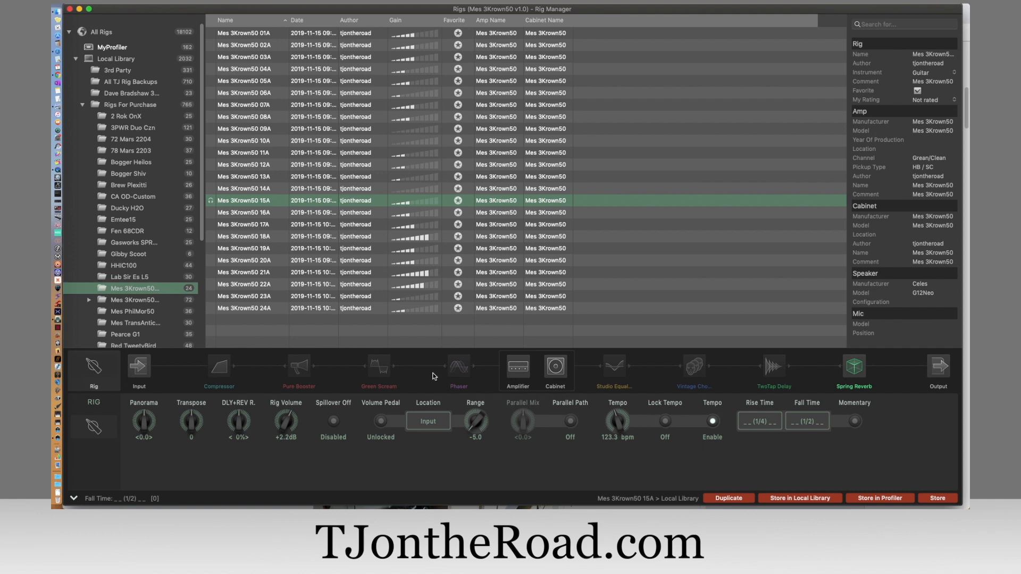
mouse_move(519, 369)
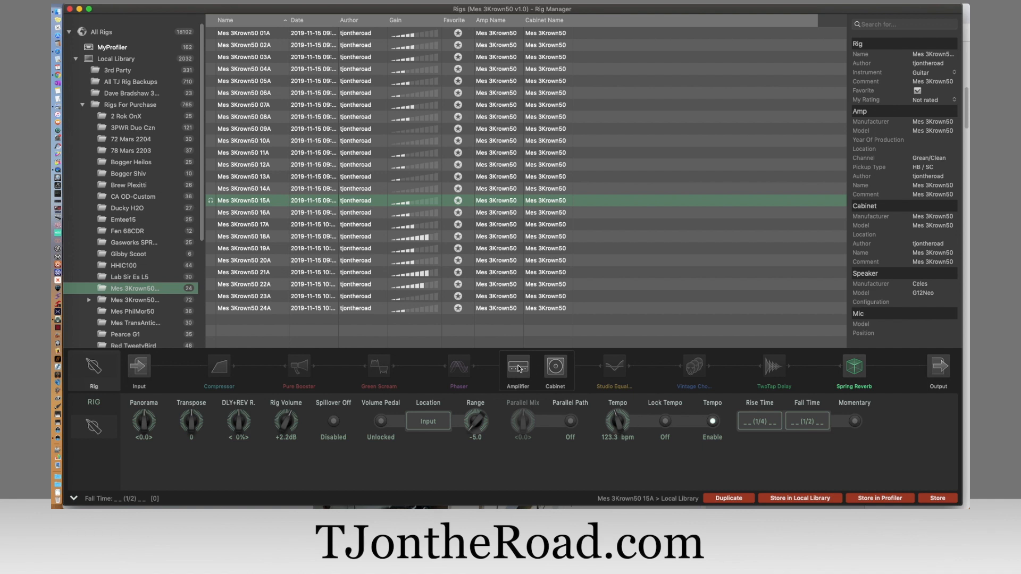
left_click(516, 364)
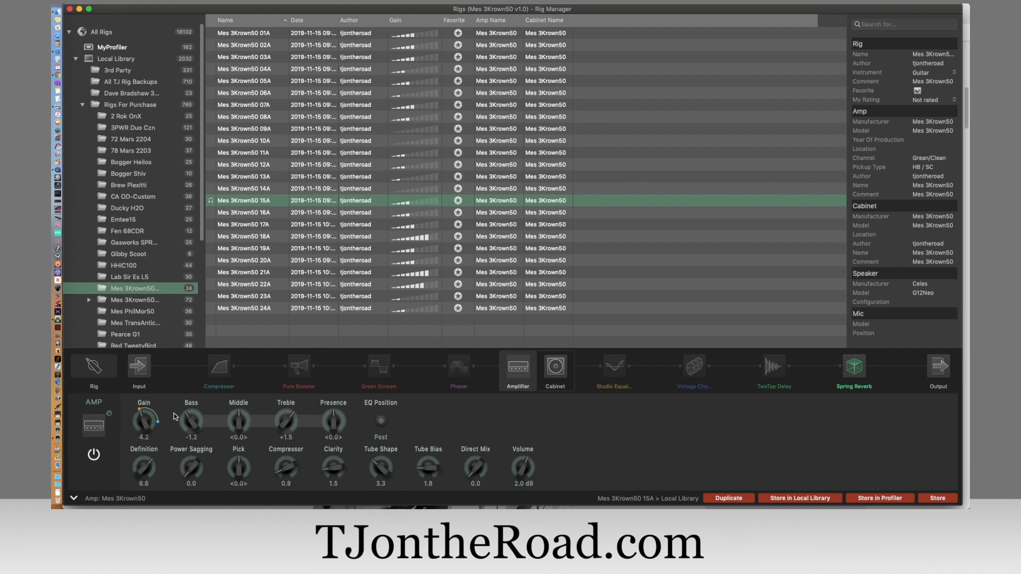
Adjust the amplifier Treble knob through -1.5 and +0.7 to settle at +1.1.
left_click_drag(285, 420, 285, 427)
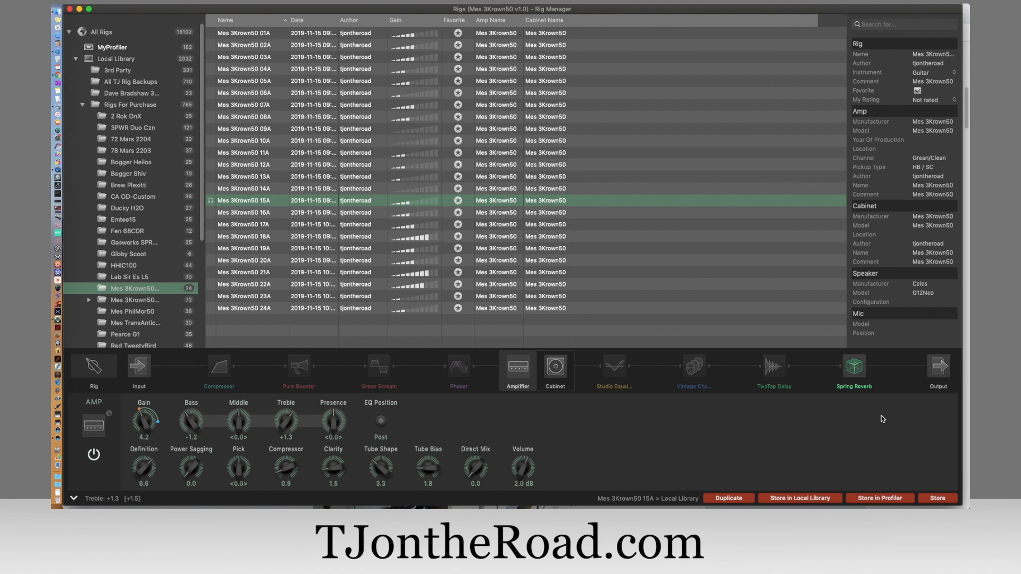
mouse_move(508, 407)
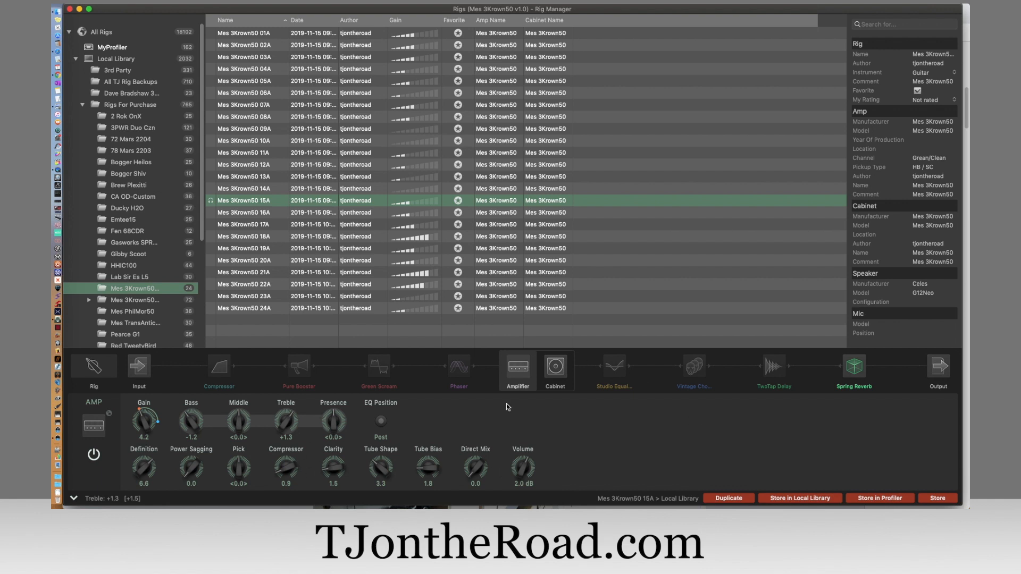
mouse_move(297, 402)
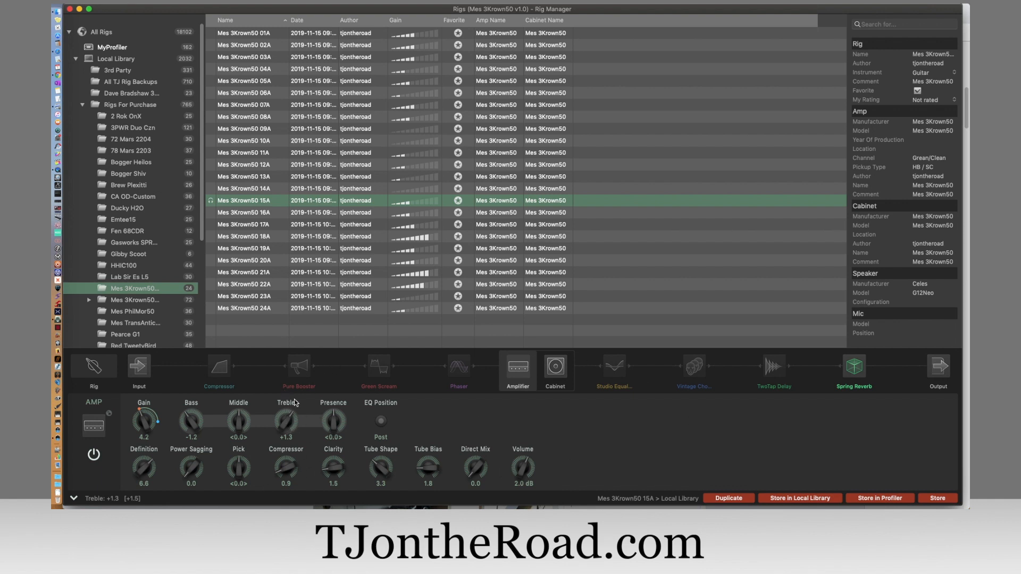
left_click_drag(286, 420, 286, 442)
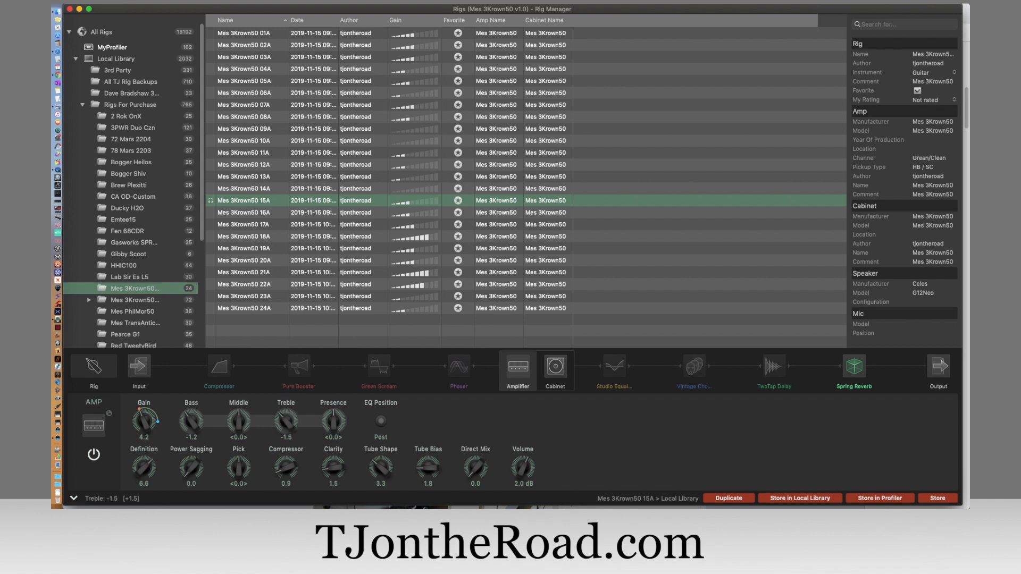
left_click_drag(285, 420, 300, 407)
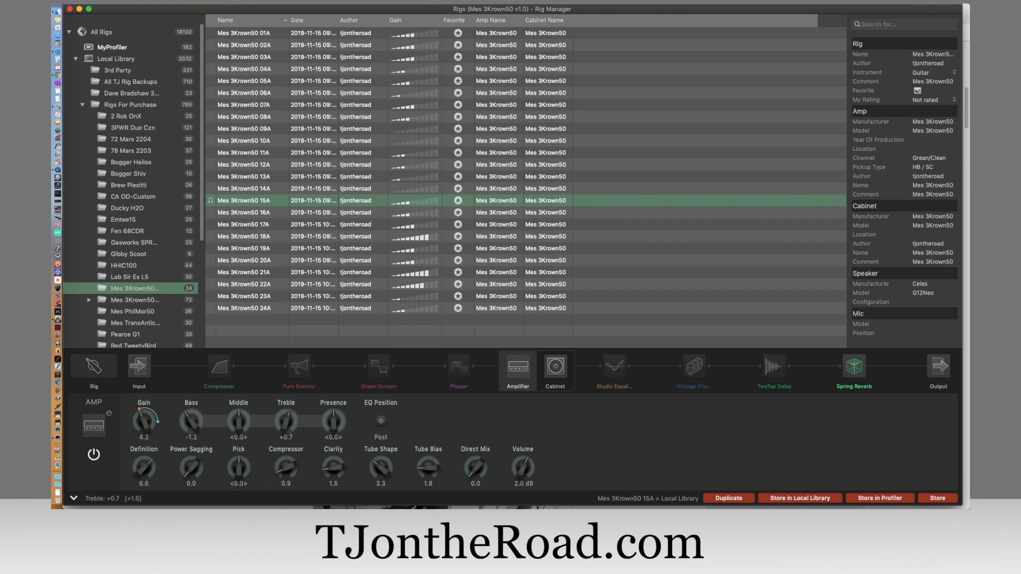
left_click_drag(285, 419, 289, 416)
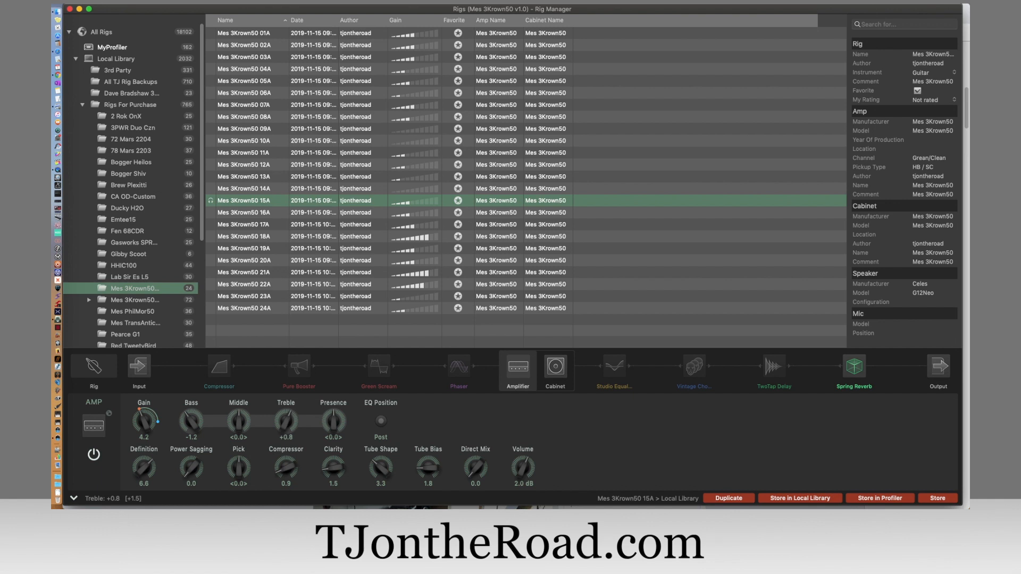
left_click_drag(285, 420, 289, 413)
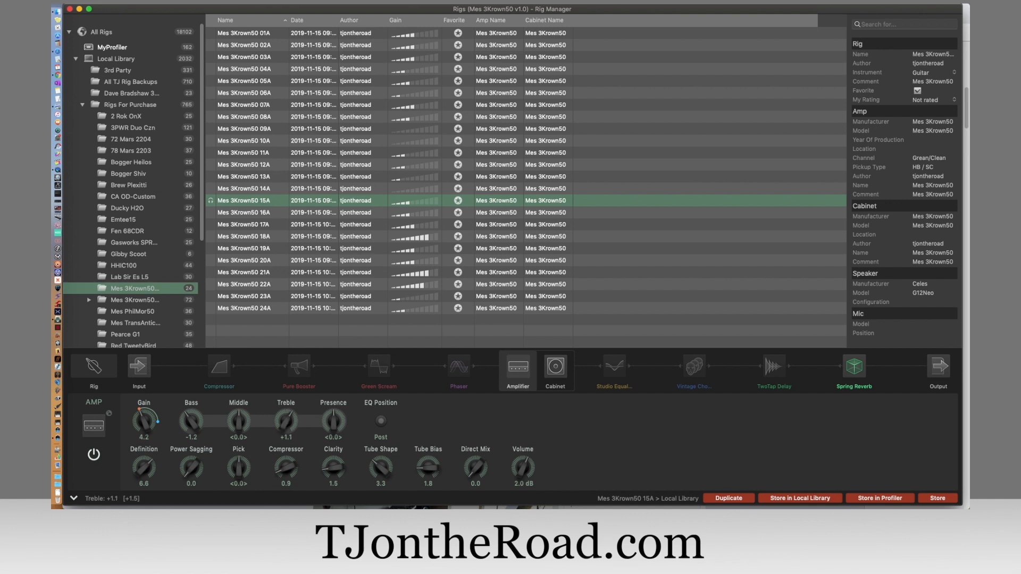
mouse_move(286, 437)
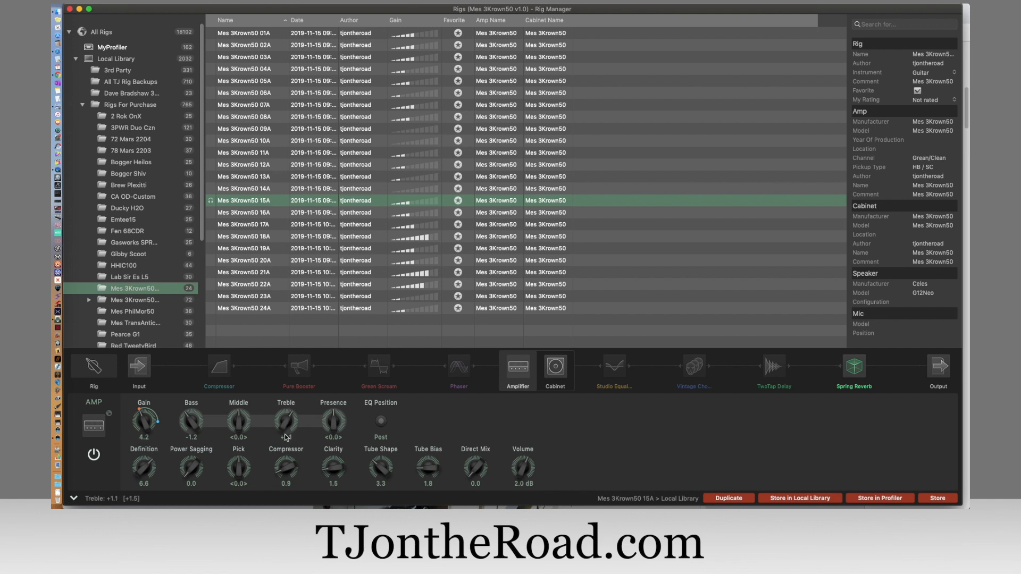
left_click_drag(285, 420, 290, 414)
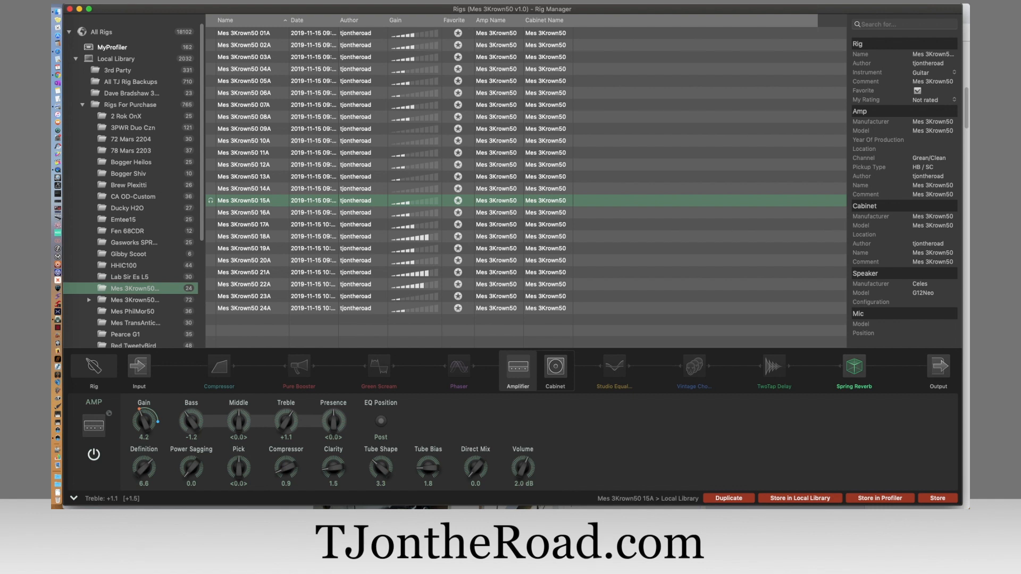
mouse_move(705, 445)
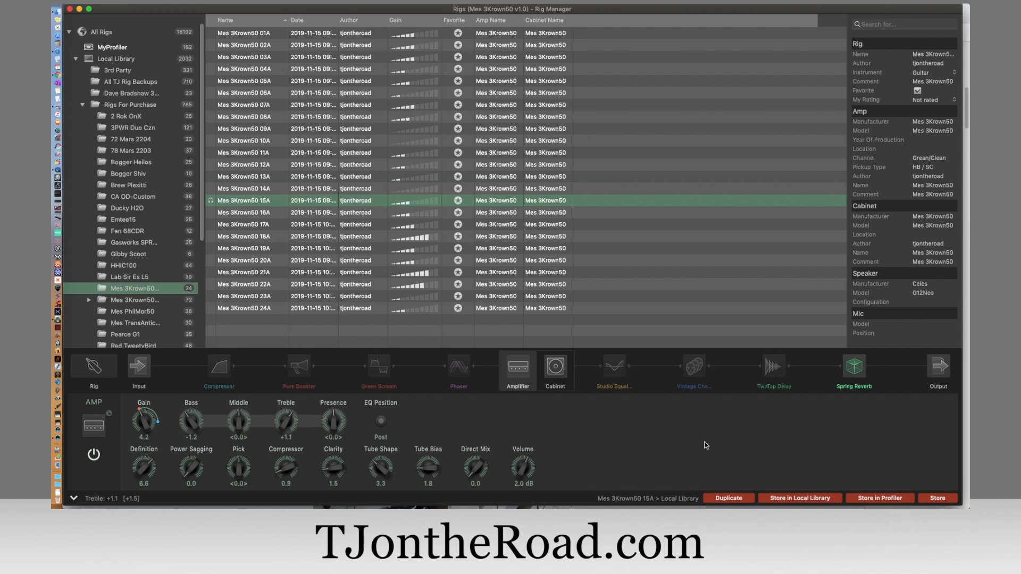
mouse_move(697, 426)
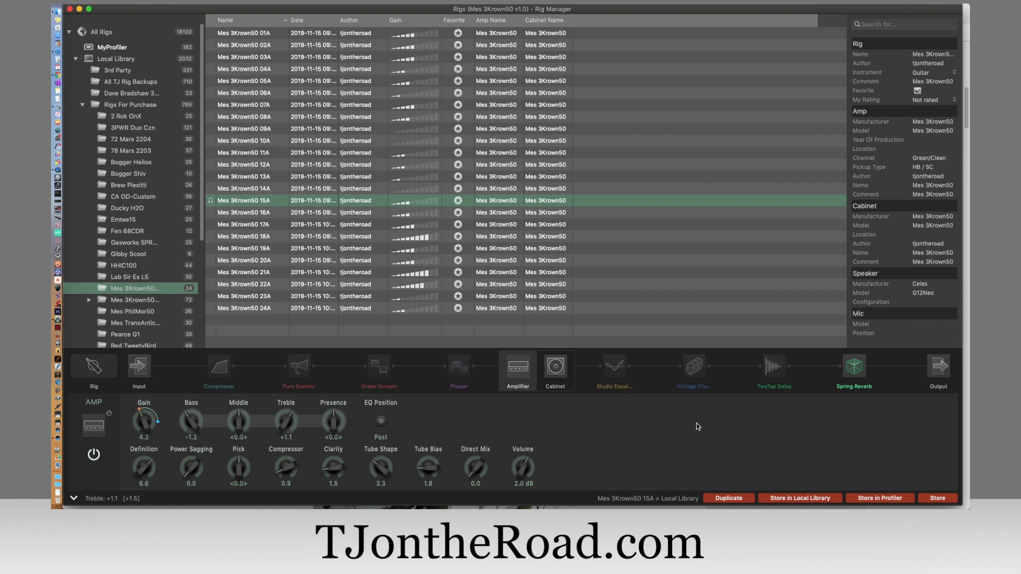
mouse_move(137, 312)
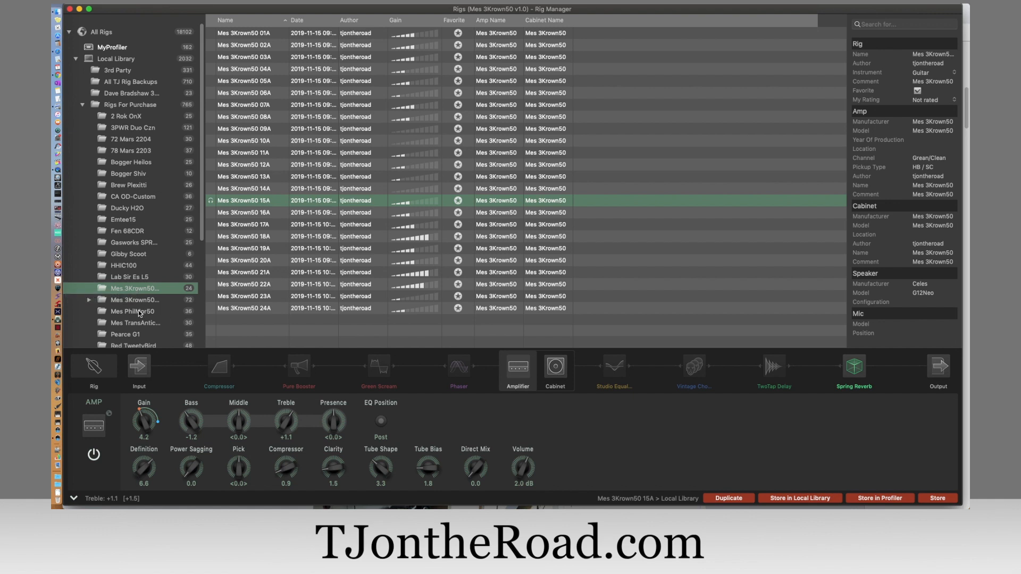
mouse_move(138, 309)
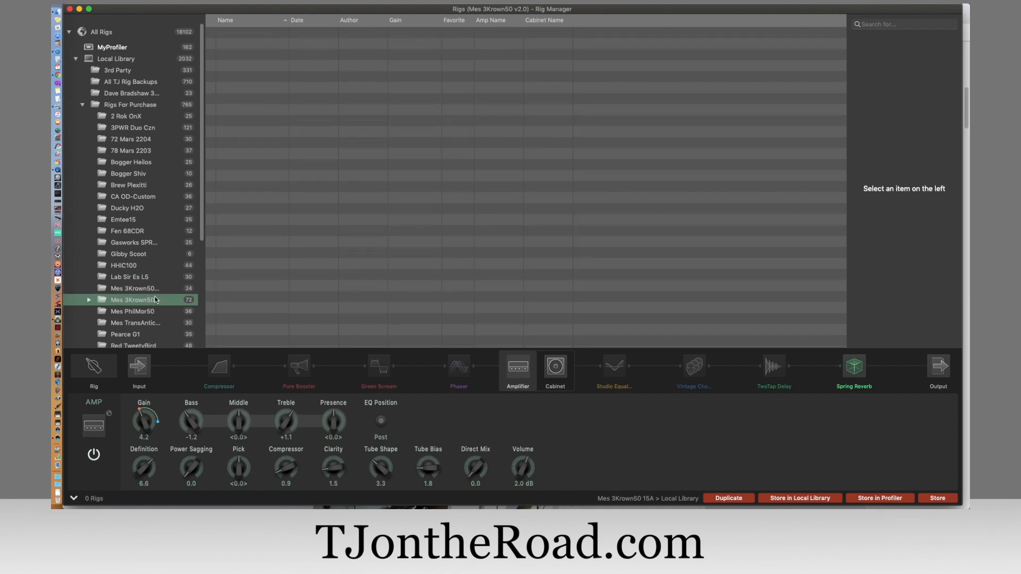
mouse_move(433, 245)
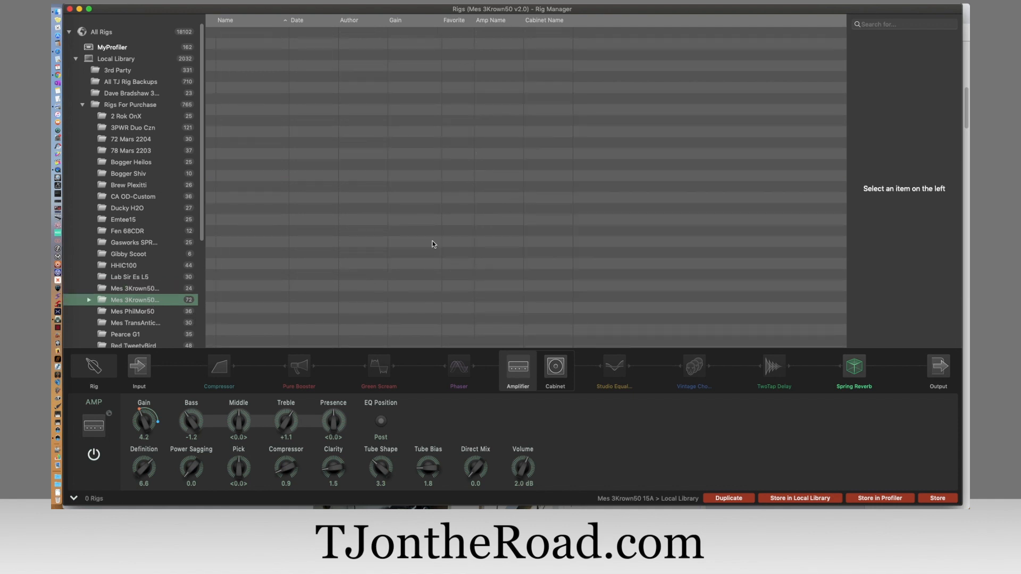
mouse_move(488, 231)
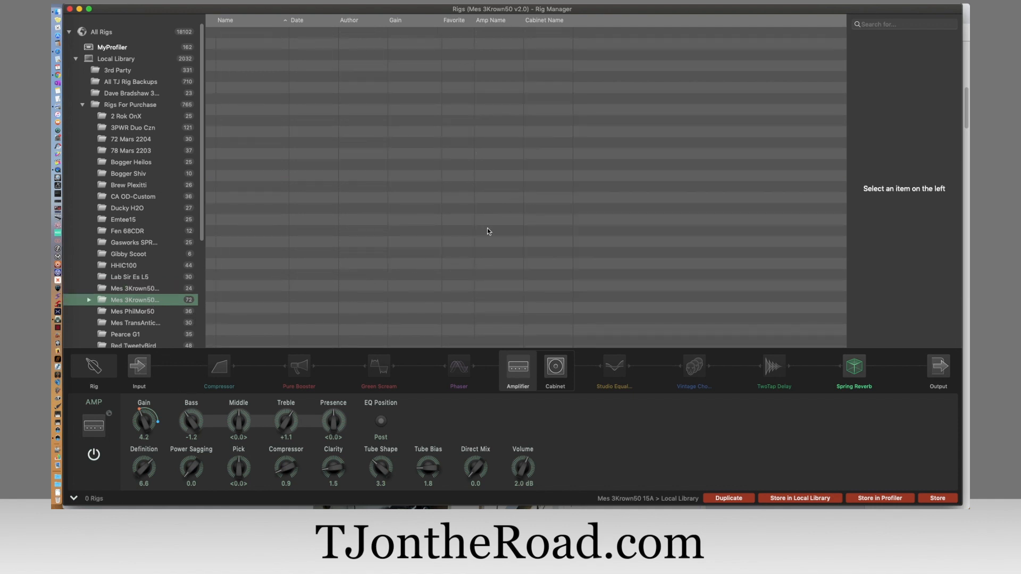
mouse_move(640, 178)
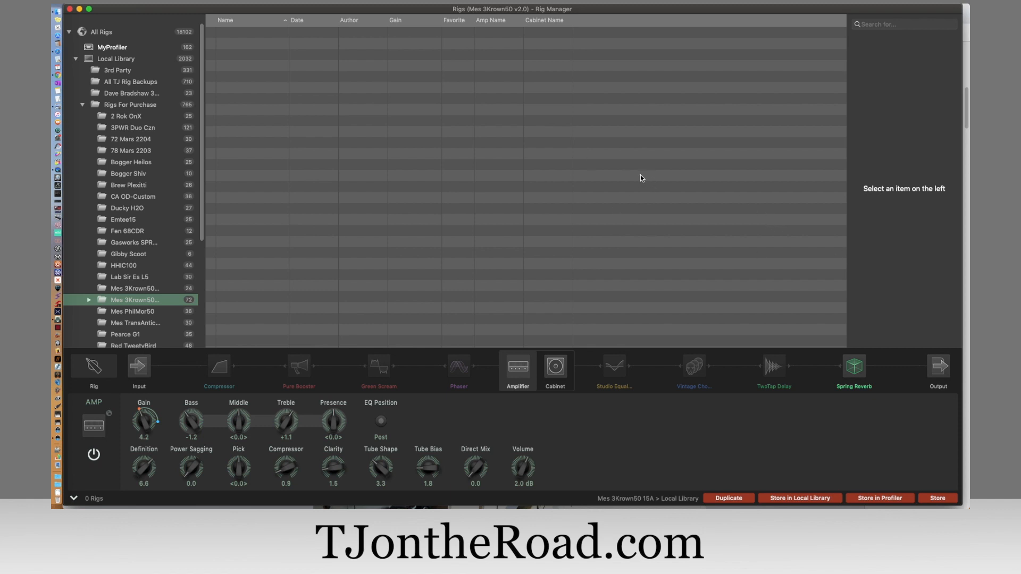
mouse_move(648, 174)
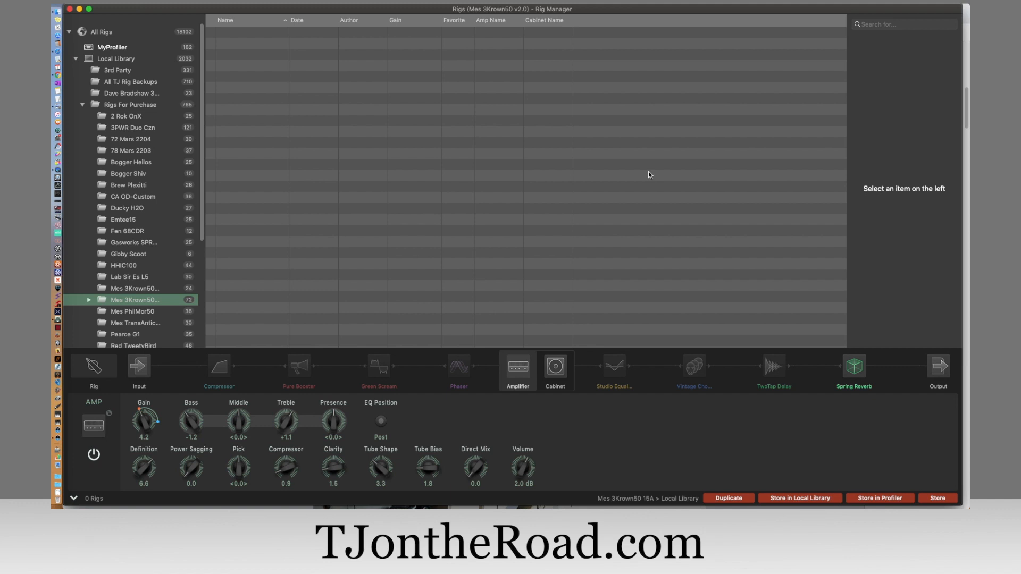
mouse_move(641, 176)
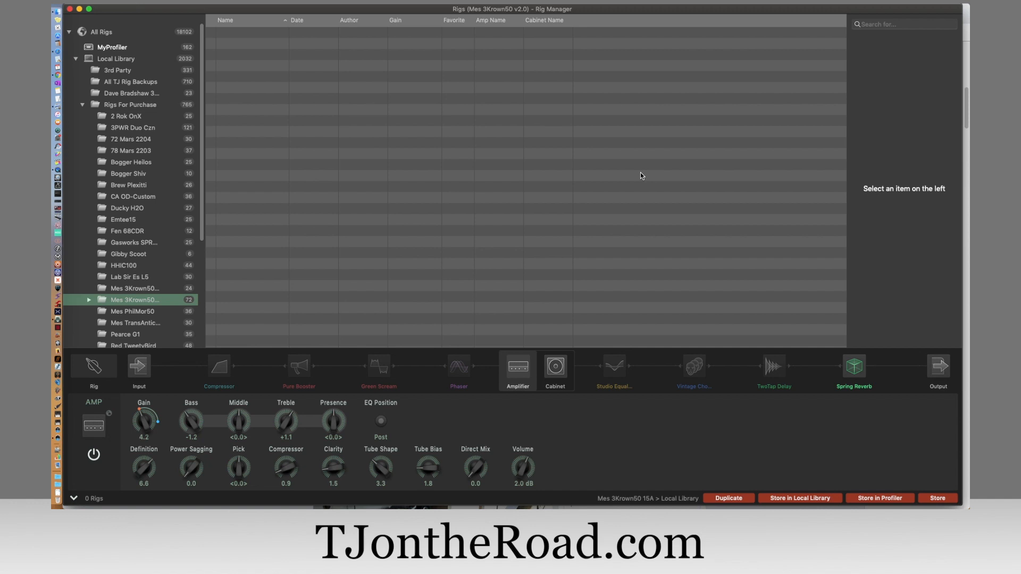
mouse_move(393, 239)
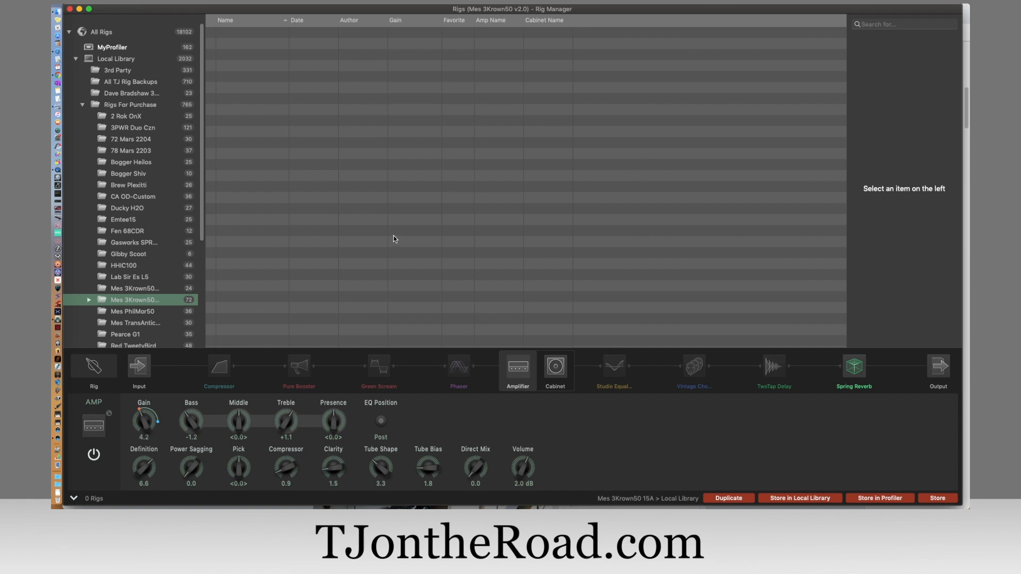
mouse_move(397, 241)
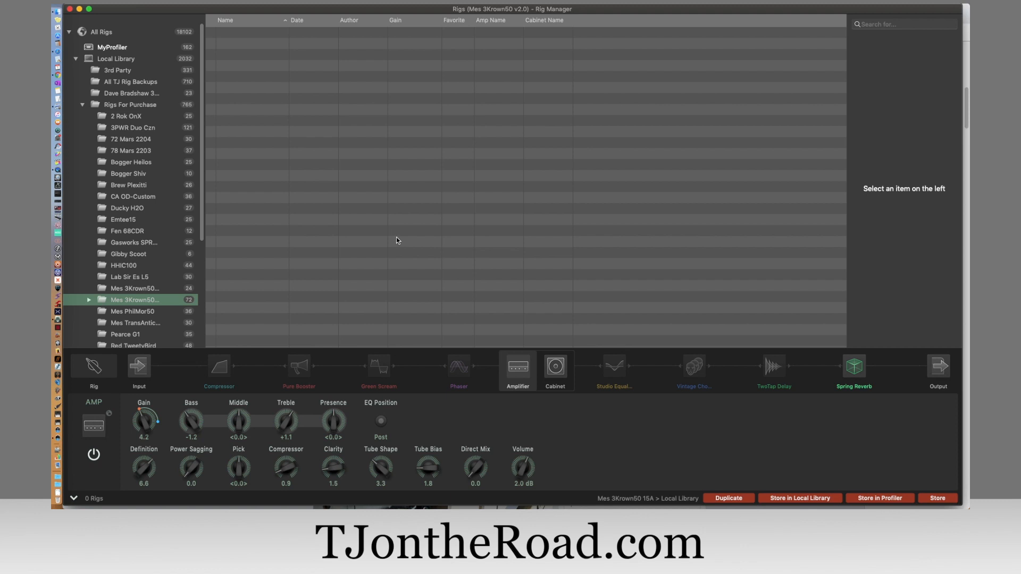